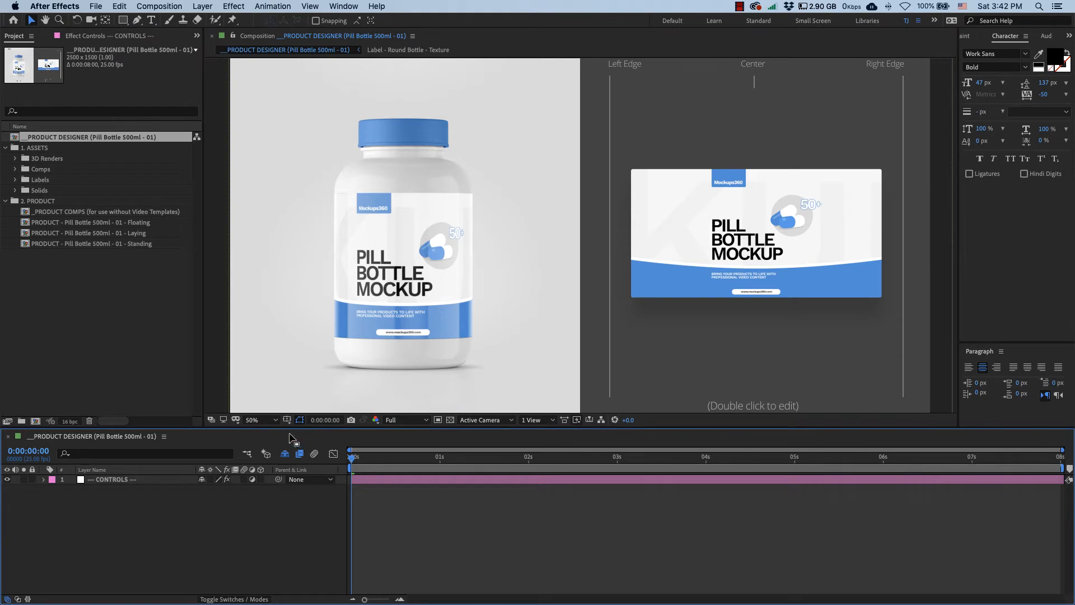
Select the CONTROLS layer and set Lid Material to Chrome
click(253, 419)
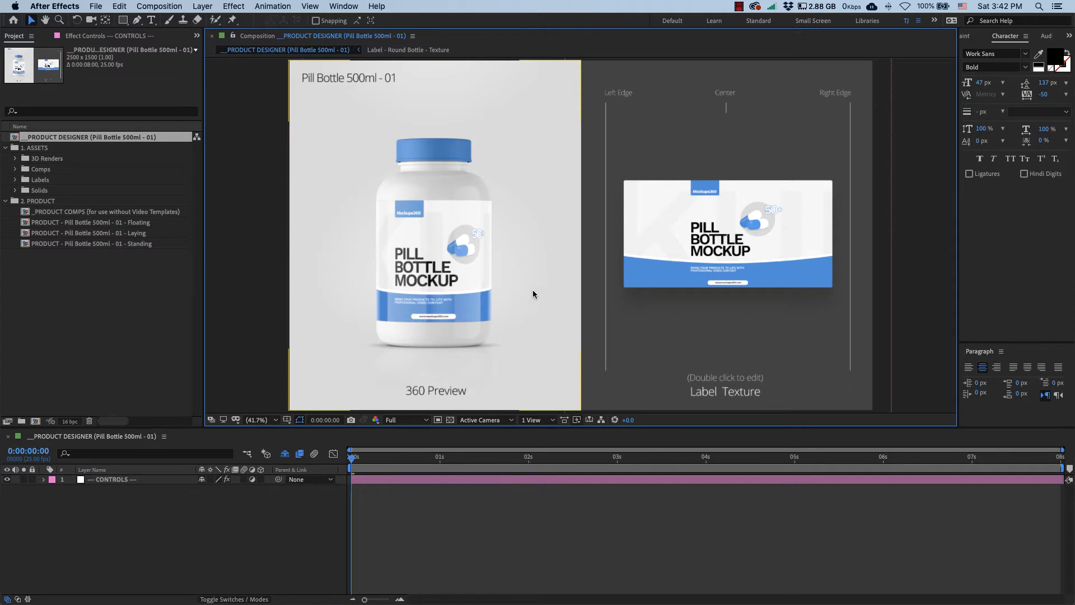
mouse_move(473, 162)
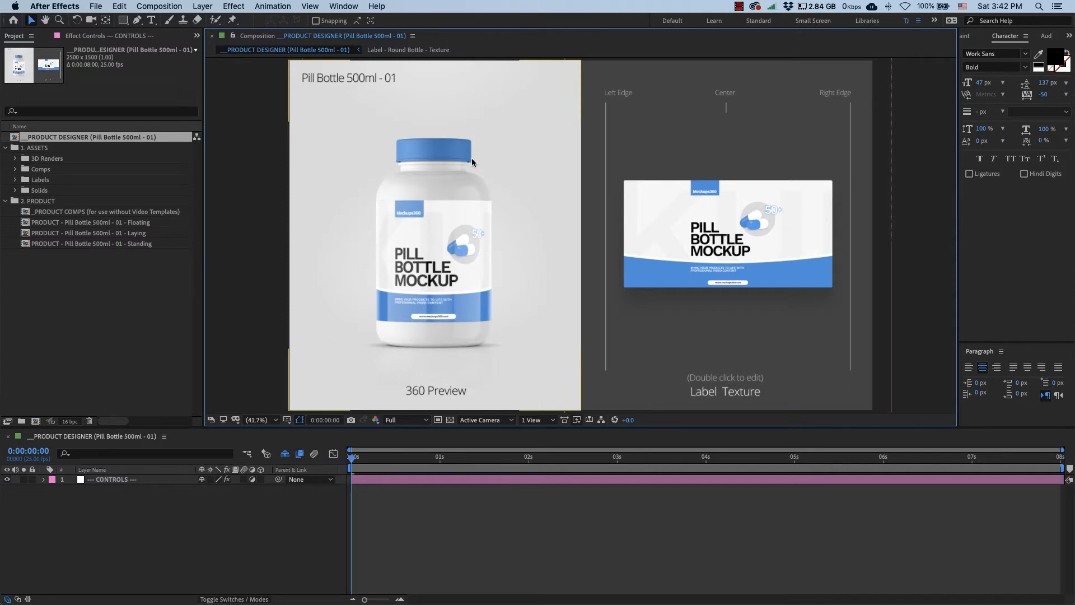
mouse_move(517, 207)
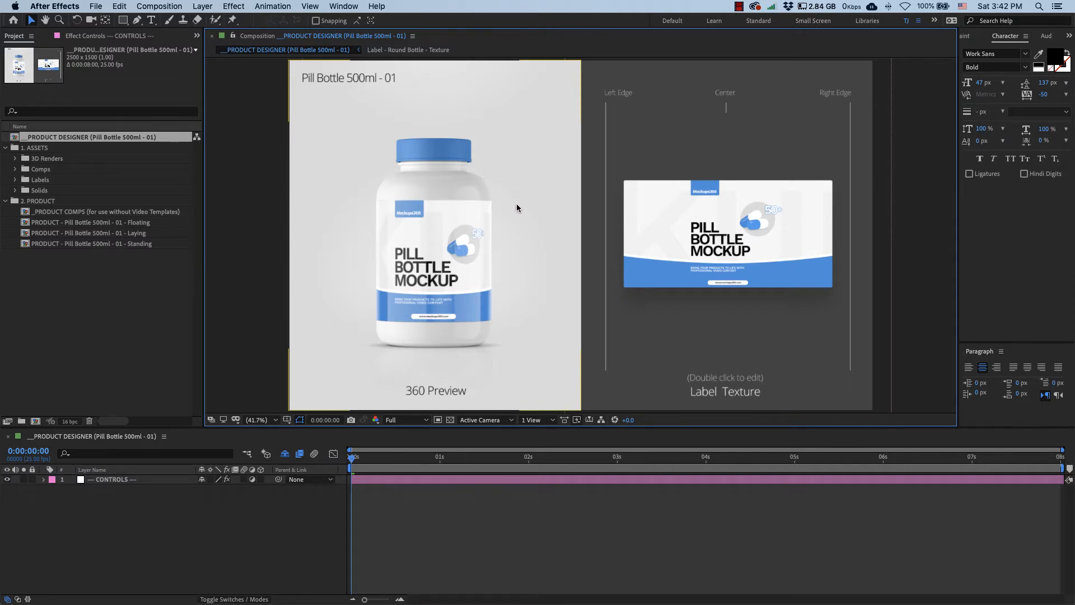
mouse_move(505, 248)
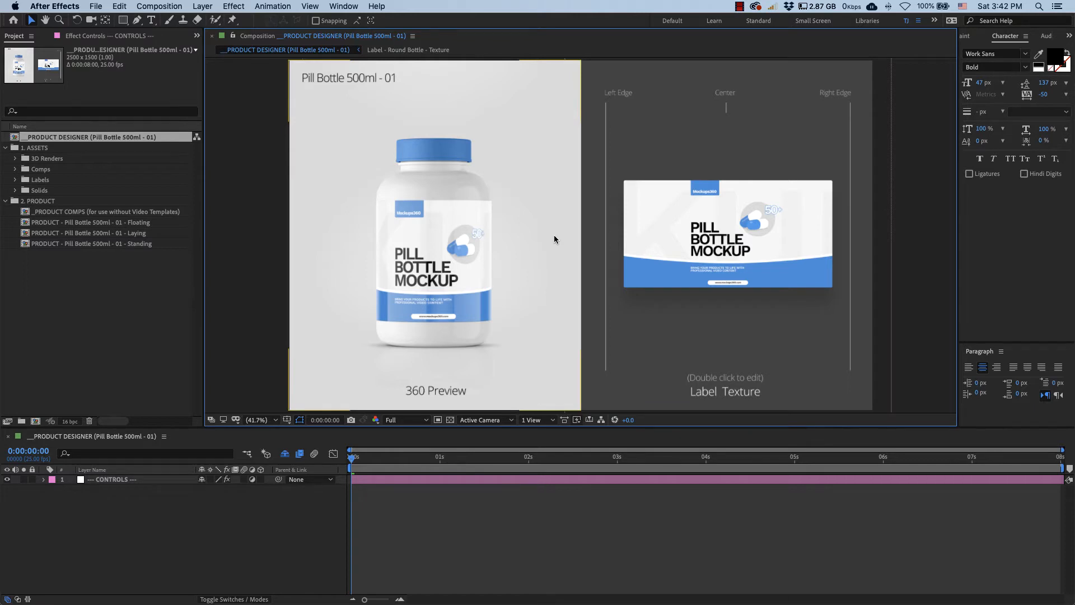
mouse_move(905, 265)
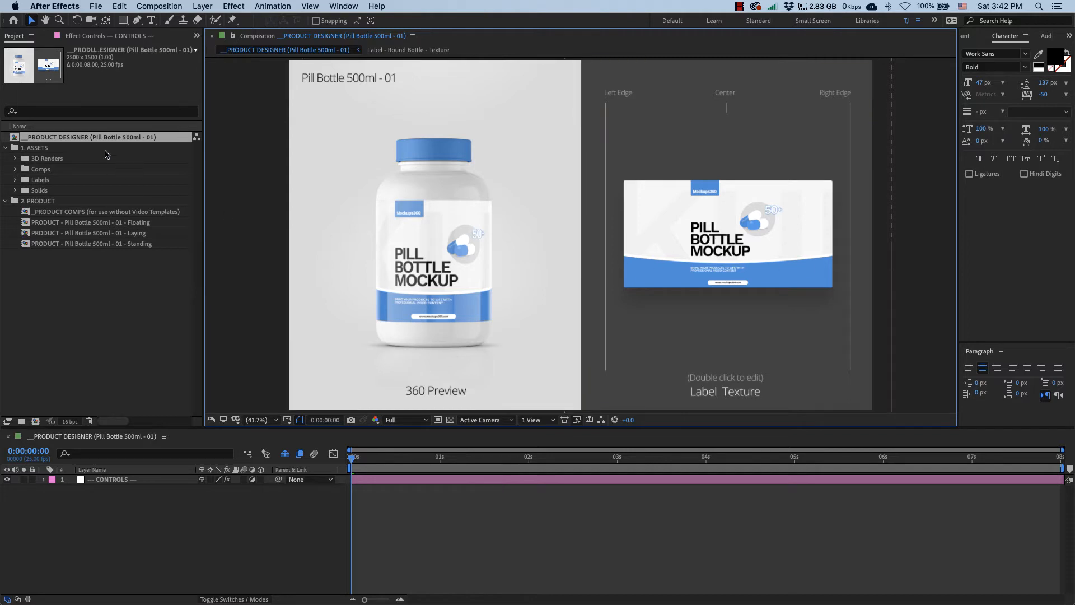
mouse_move(90, 169)
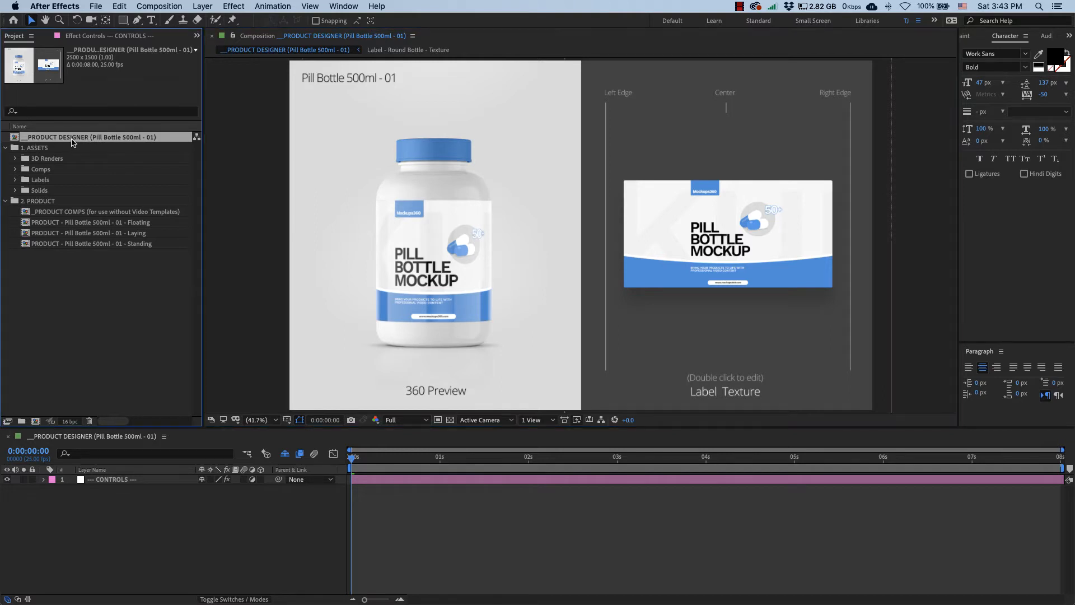
mouse_move(105, 439)
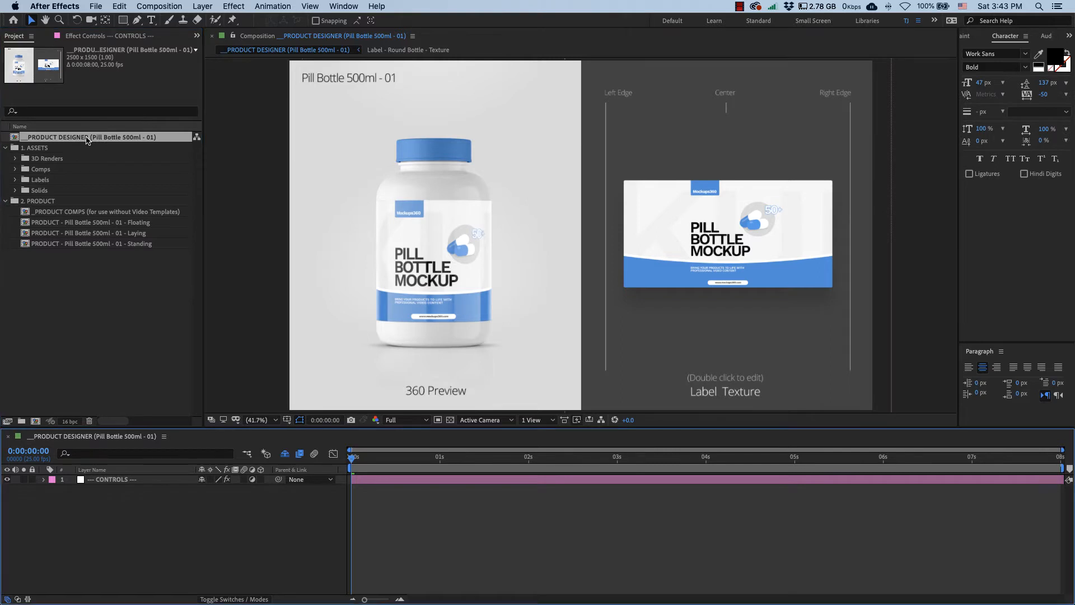
mouse_move(152, 538)
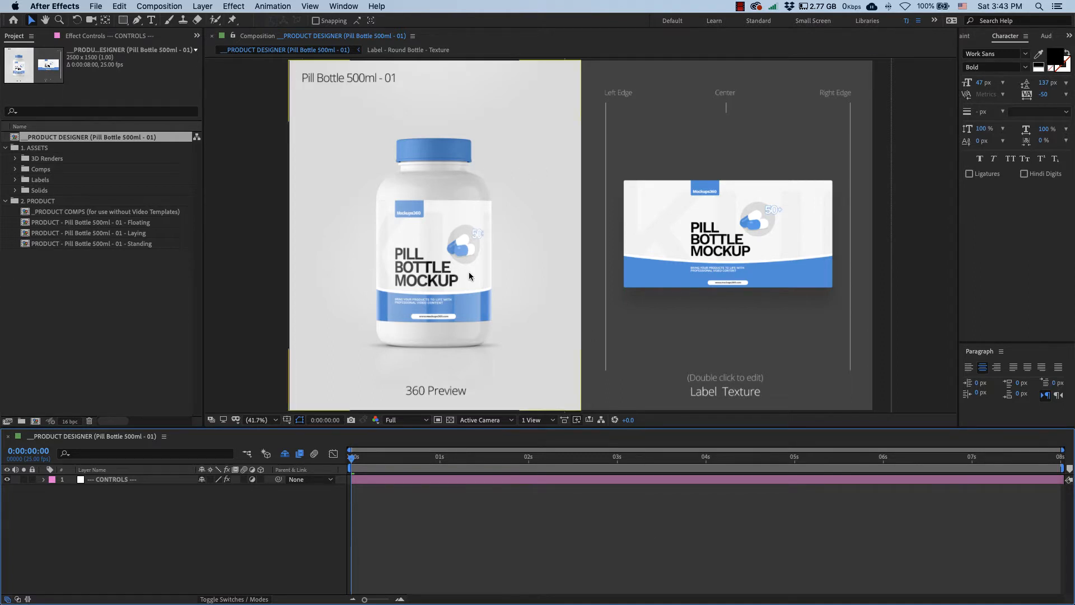
mouse_move(453, 181)
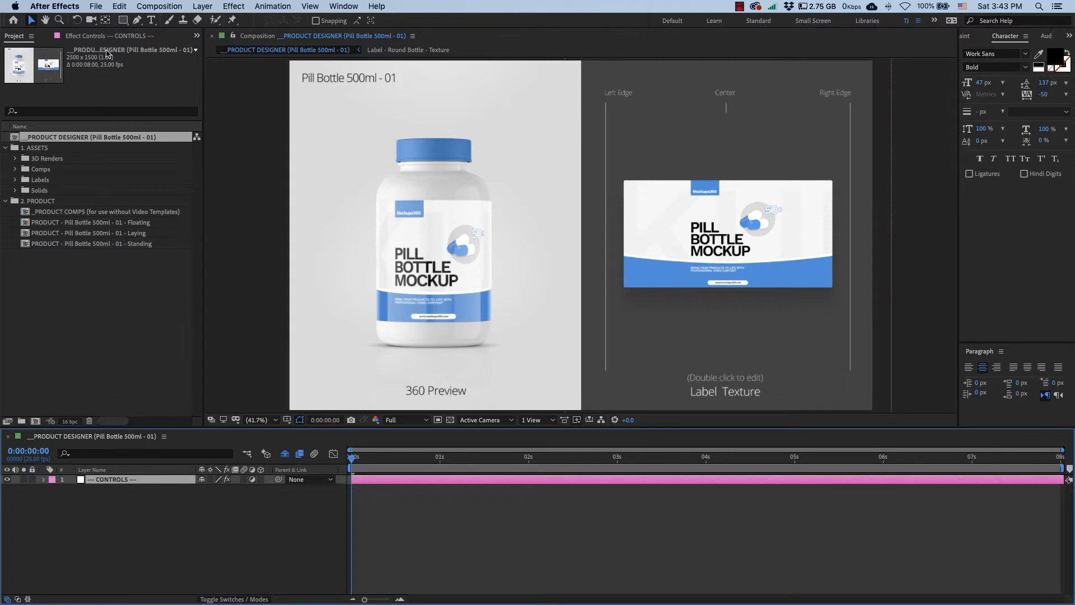
click(94, 36)
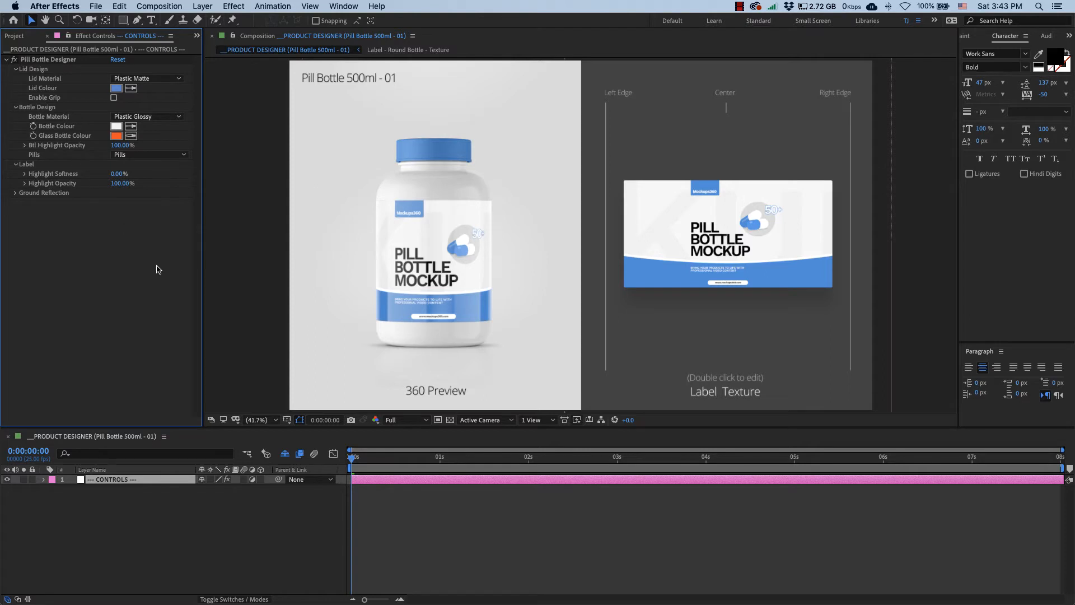
mouse_move(157, 241)
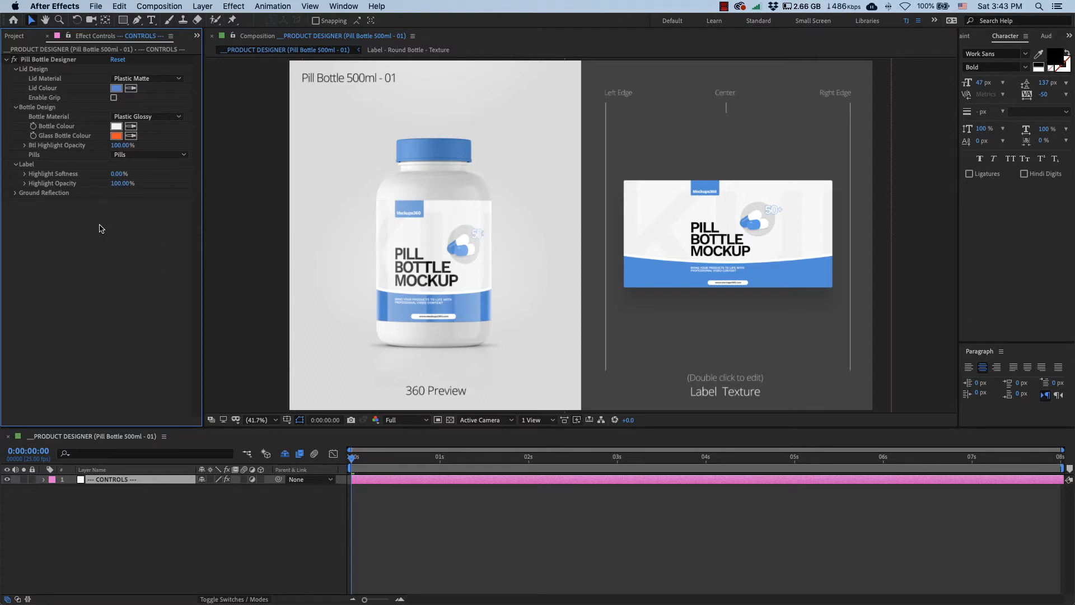
mouse_move(82, 223)
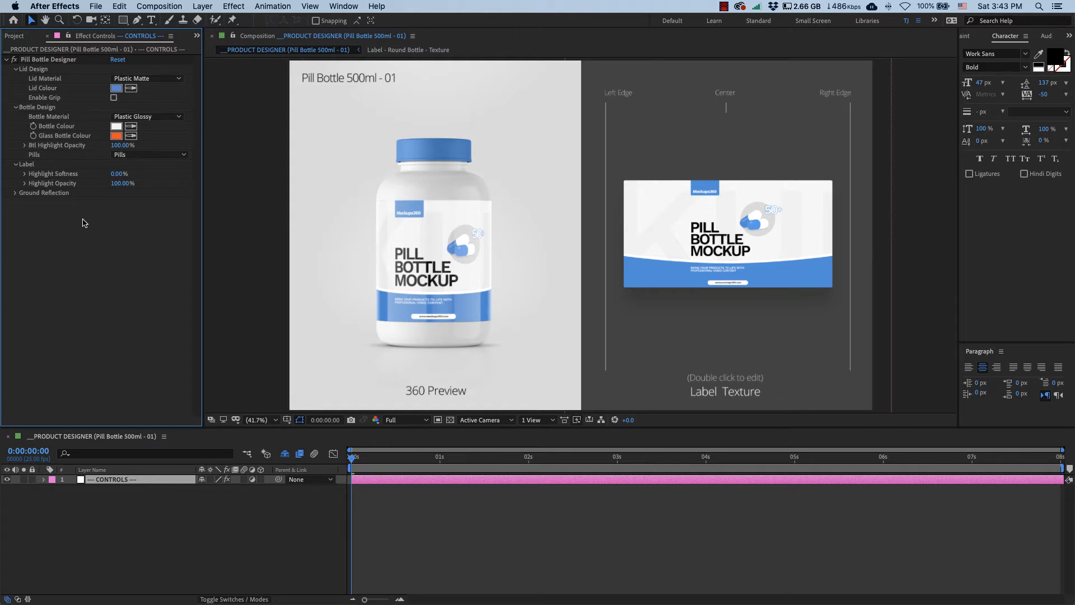
mouse_move(30, 68)
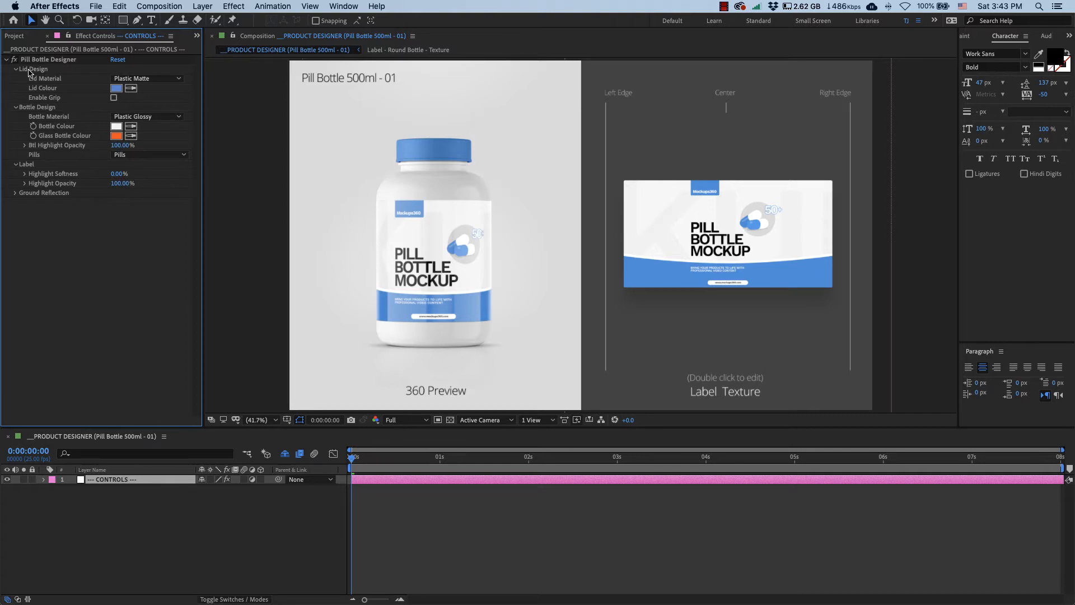
click(146, 78)
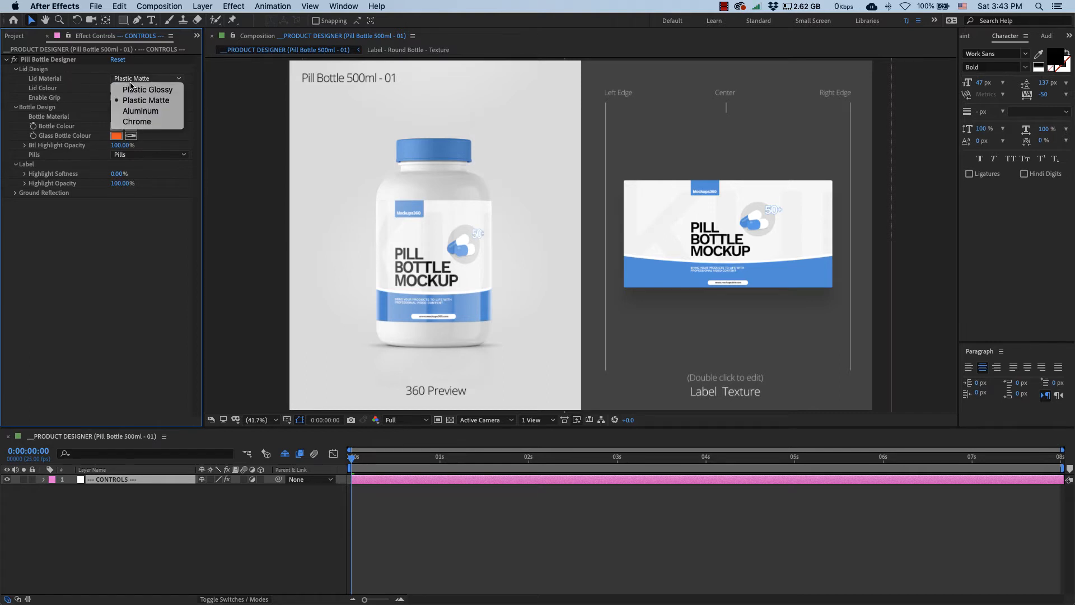
mouse_move(147, 89)
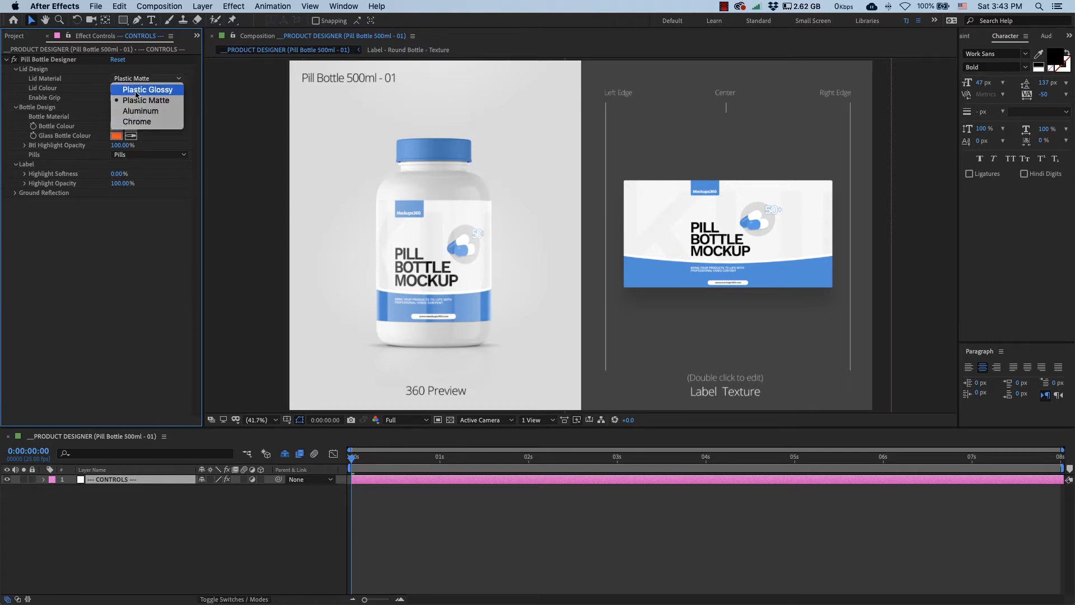
mouse_move(146, 100)
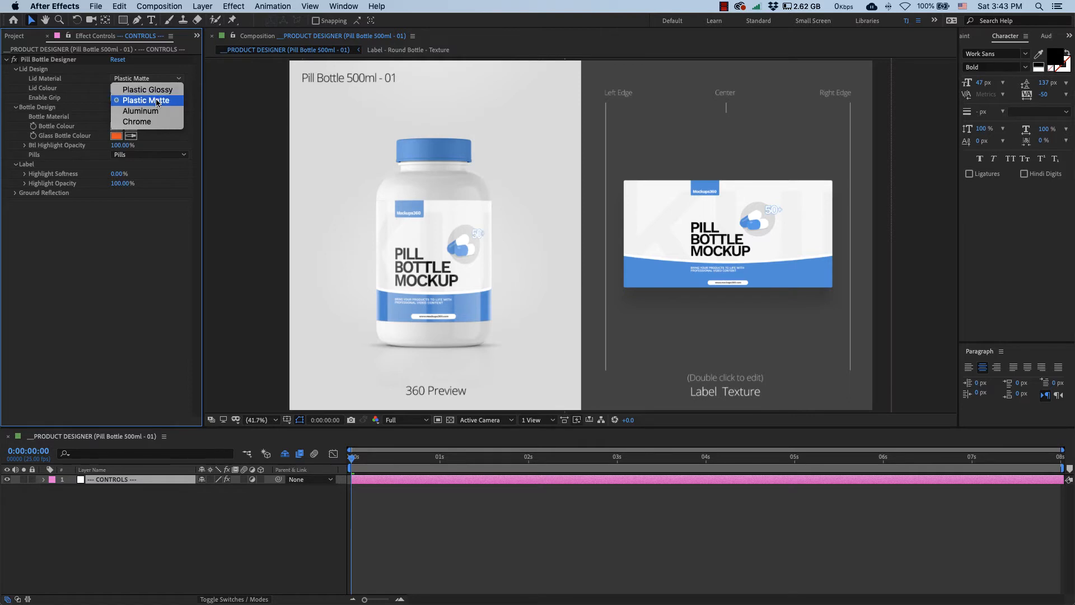
mouse_move(138, 122)
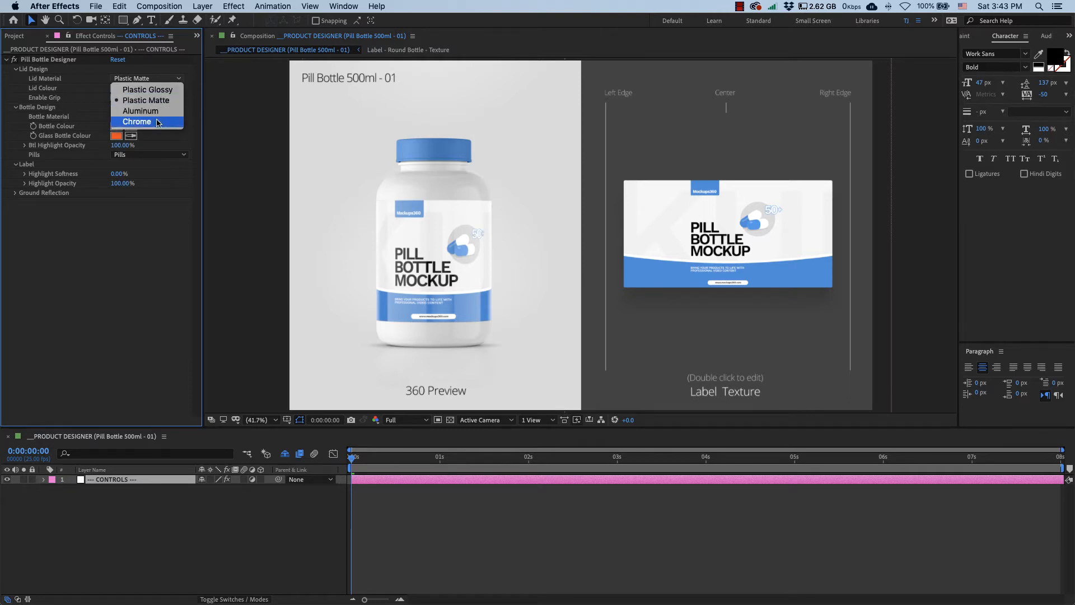
mouse_move(140, 110)
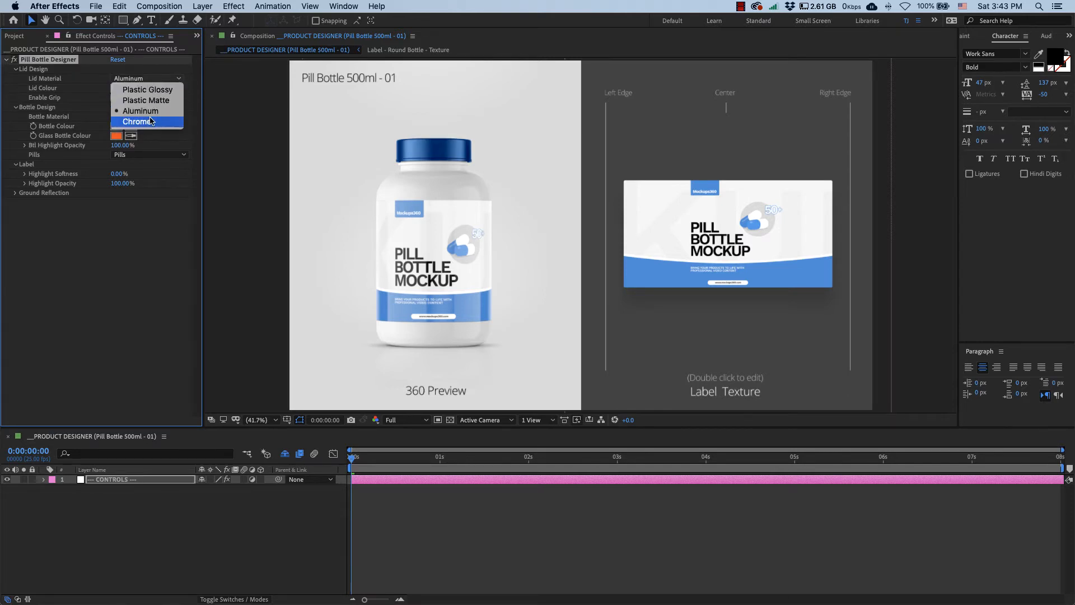
click(142, 121)
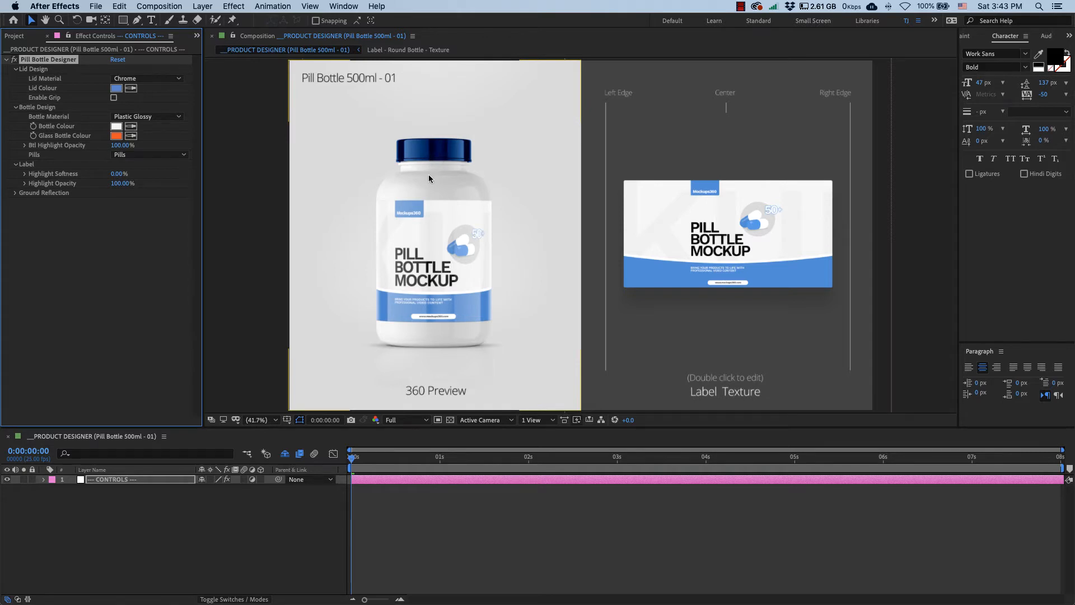
mouse_move(409, 161)
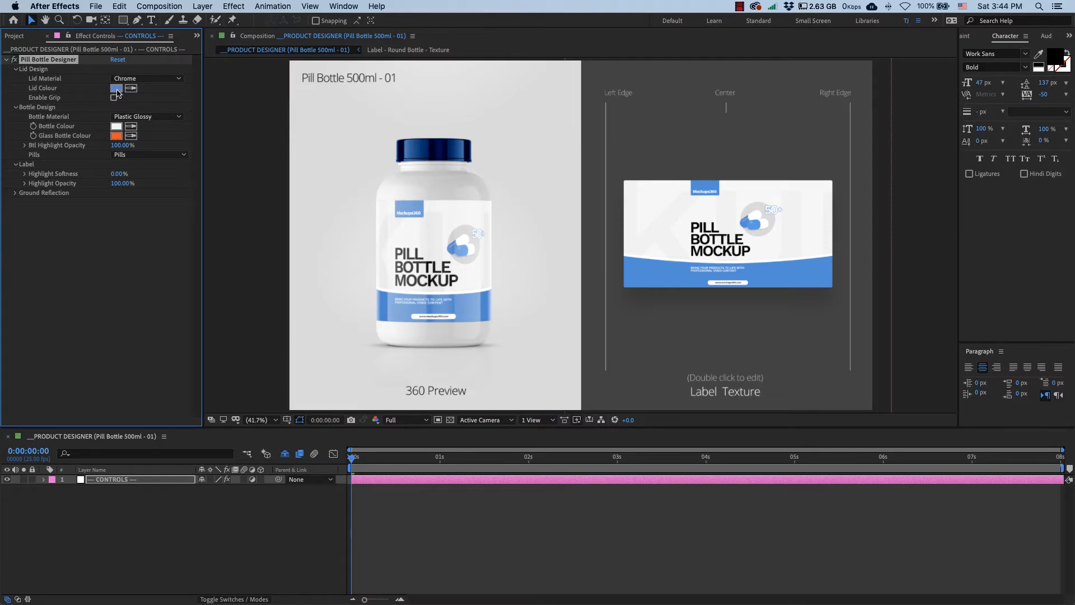
Set the lid colour to dark charcoal grey 353535
click(116, 89)
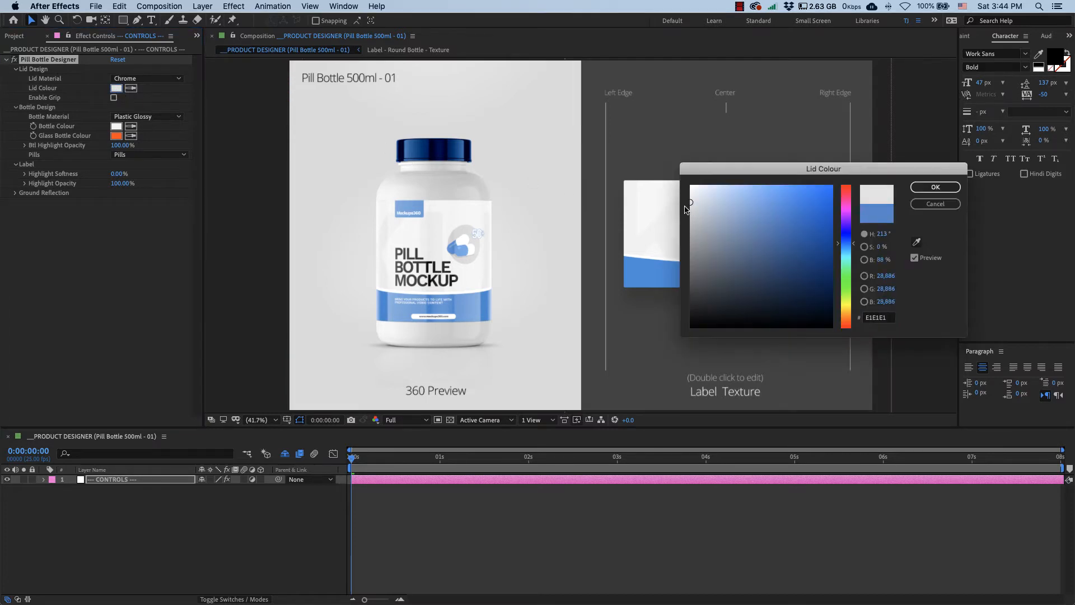
click(934, 186)
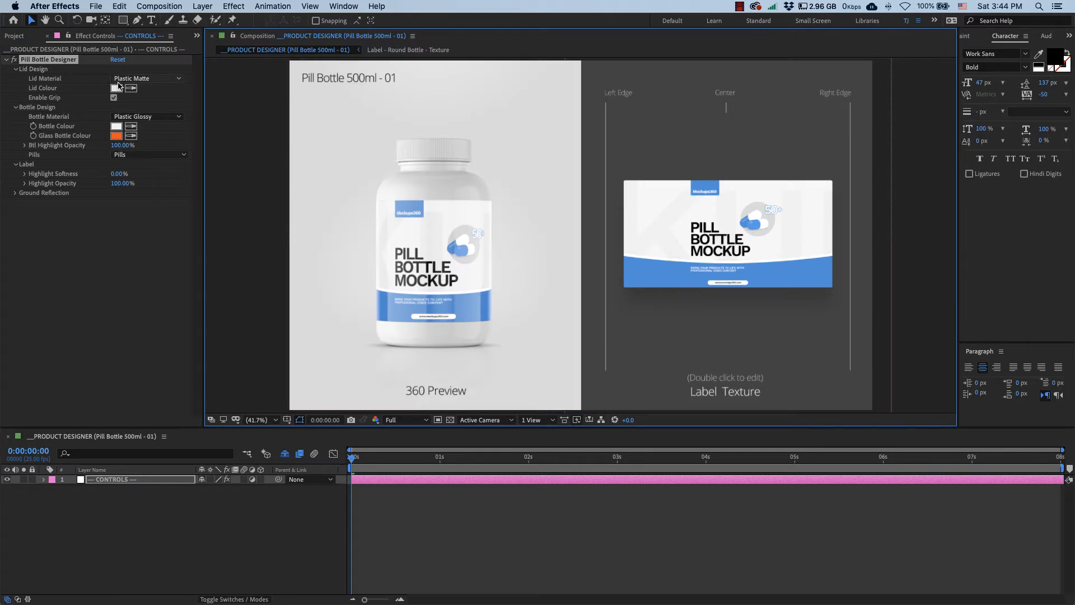
click(116, 88)
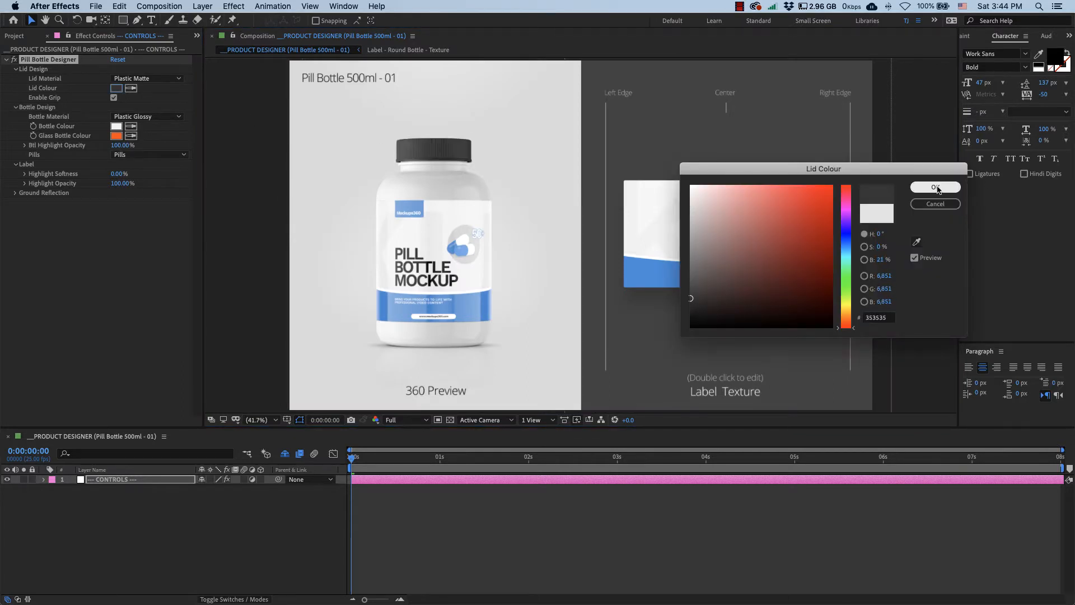
click(934, 187)
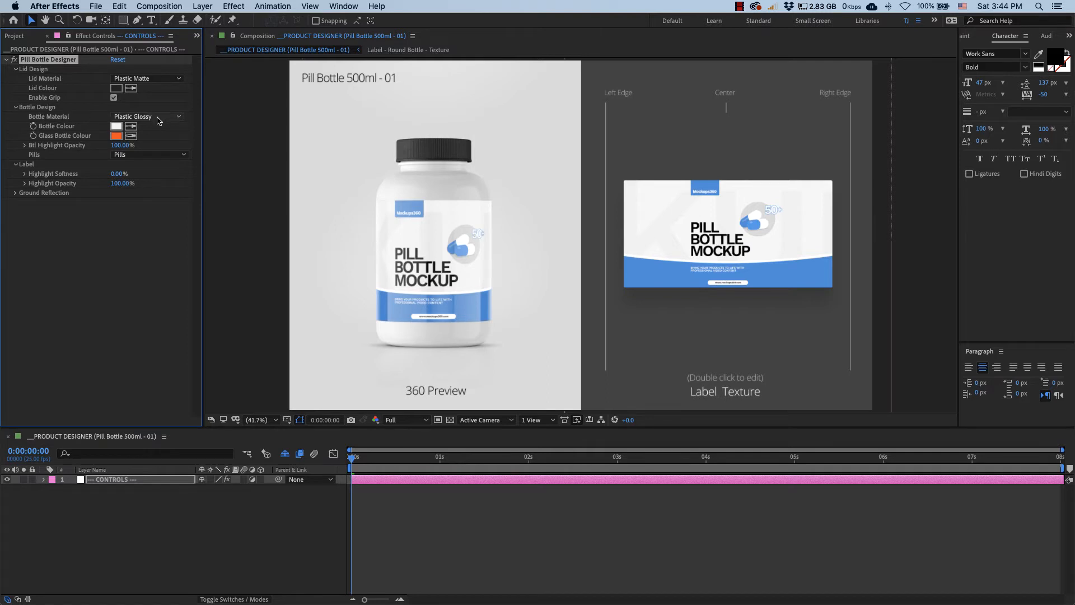
Try the matte plastic, tinted glass and glossy plastic bottle materials
click(146, 116)
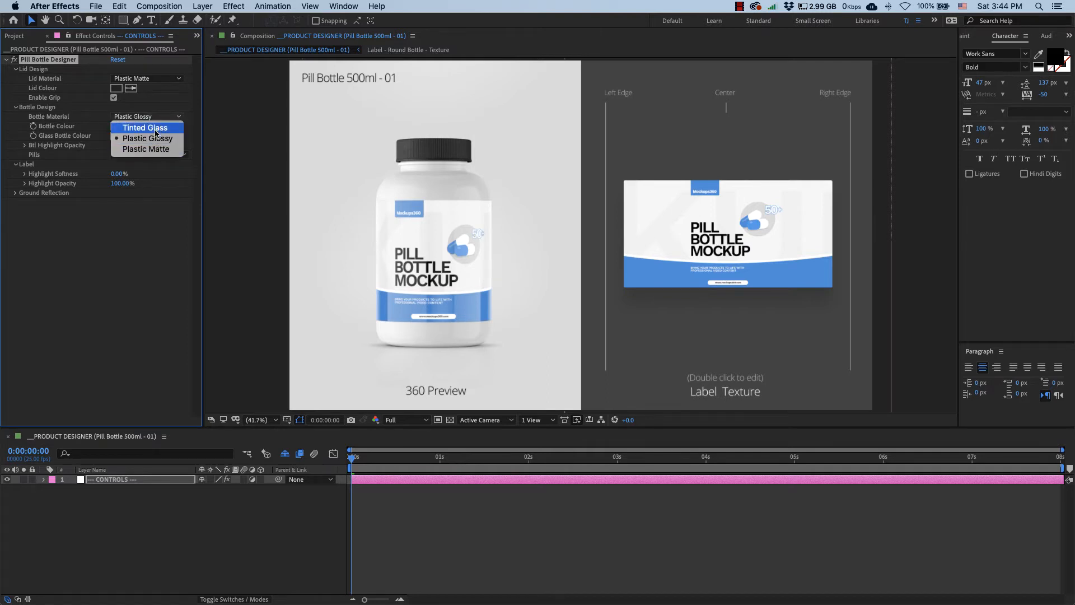
mouse_move(146, 148)
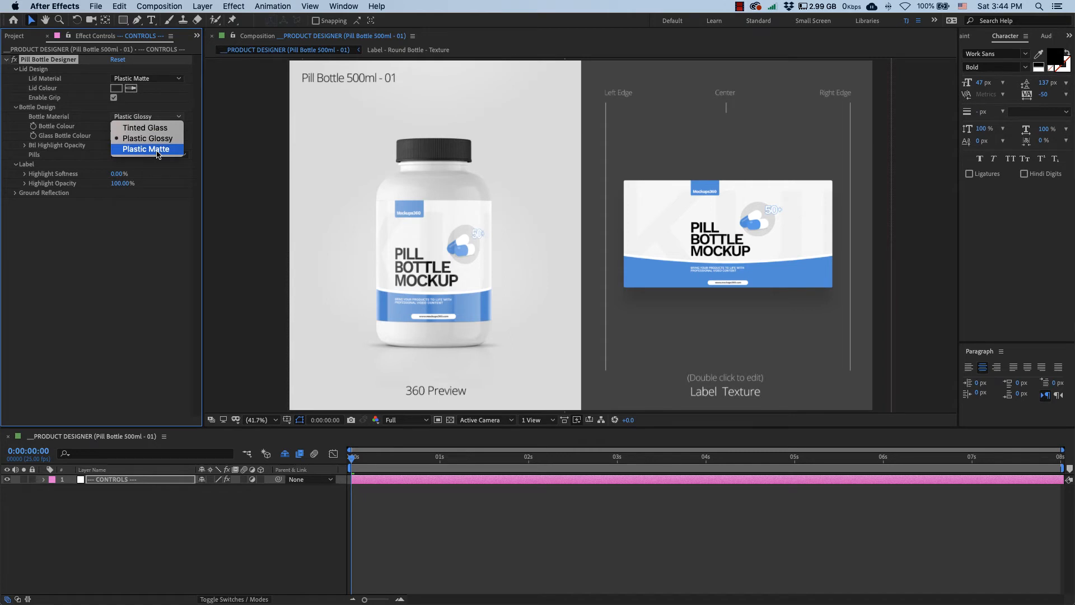
click(146, 149)
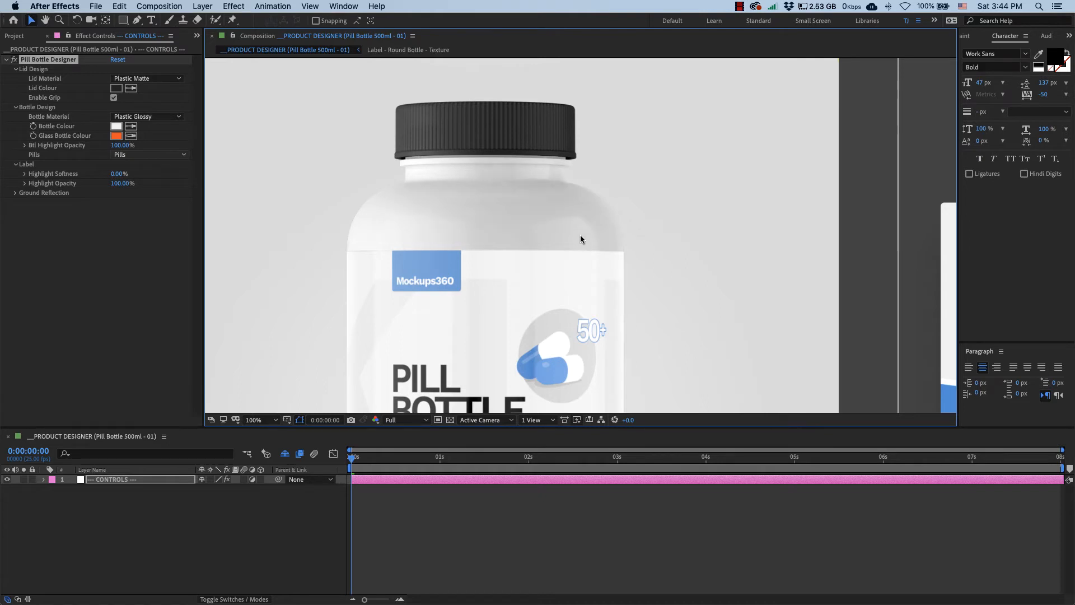
click(146, 116)
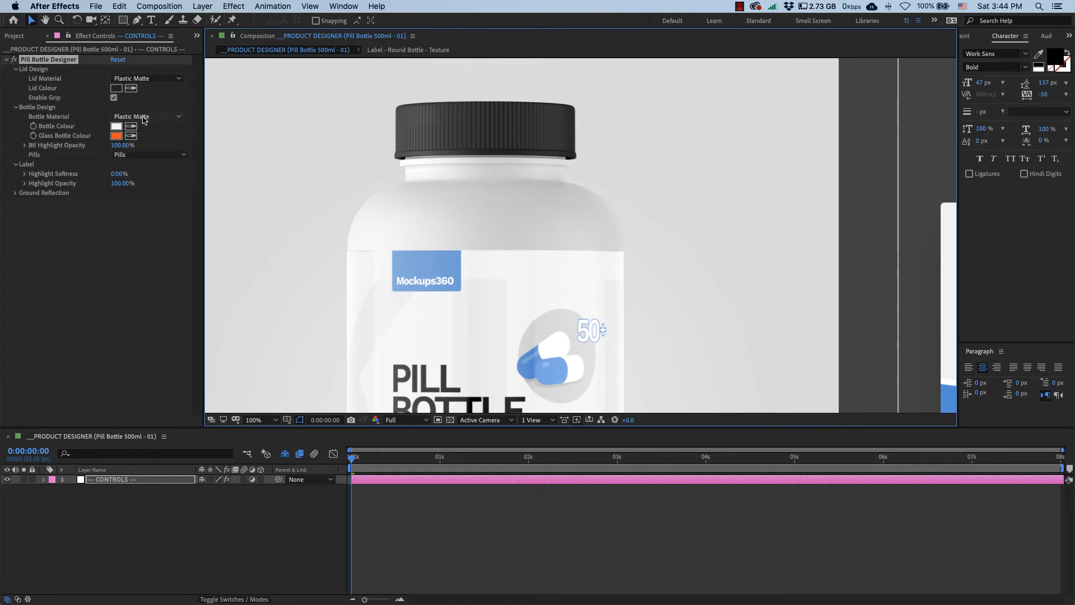
click(147, 117)
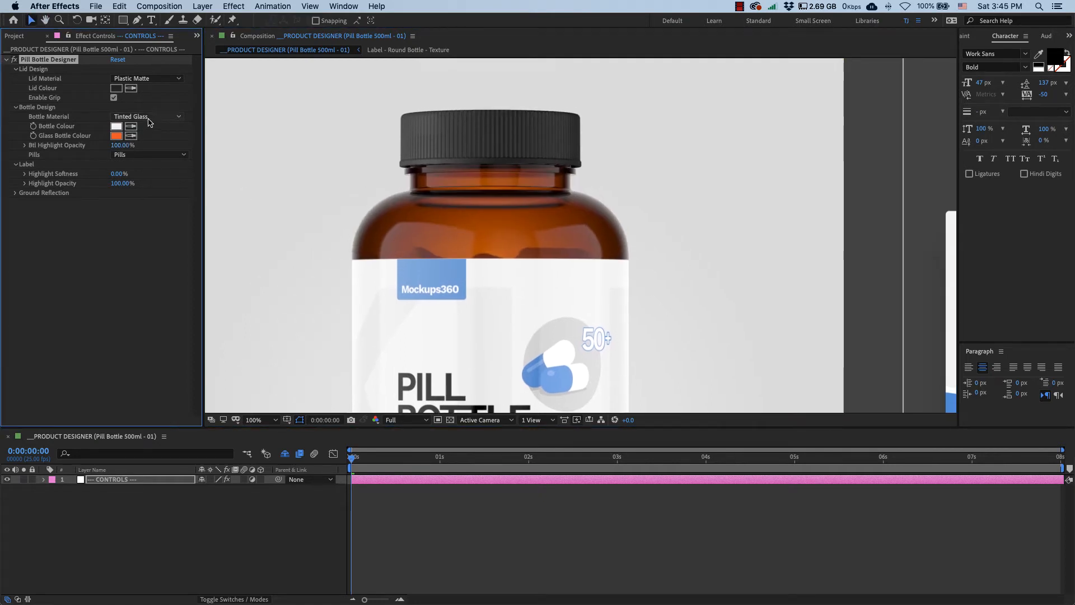
click(146, 116)
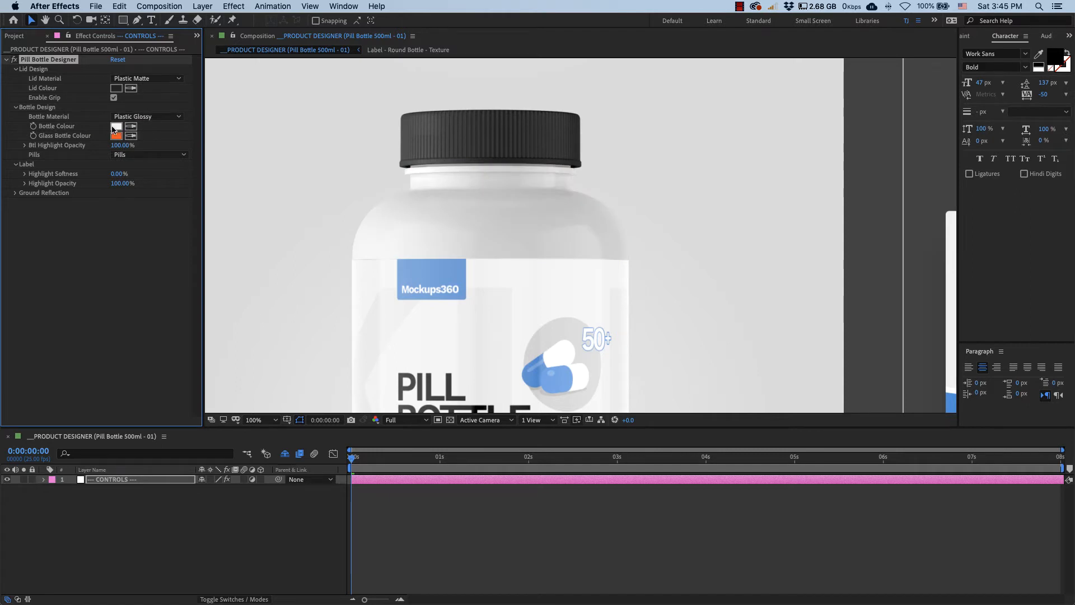
Pick a red bottle colour, then switch to tinted glass and pick its glass colour
click(116, 126)
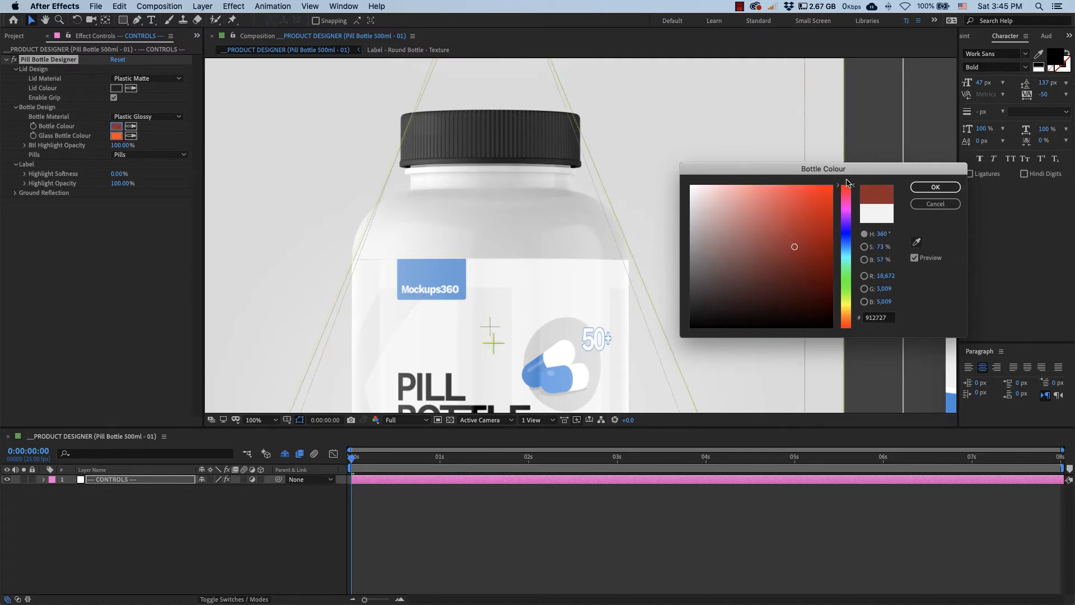
click(934, 186)
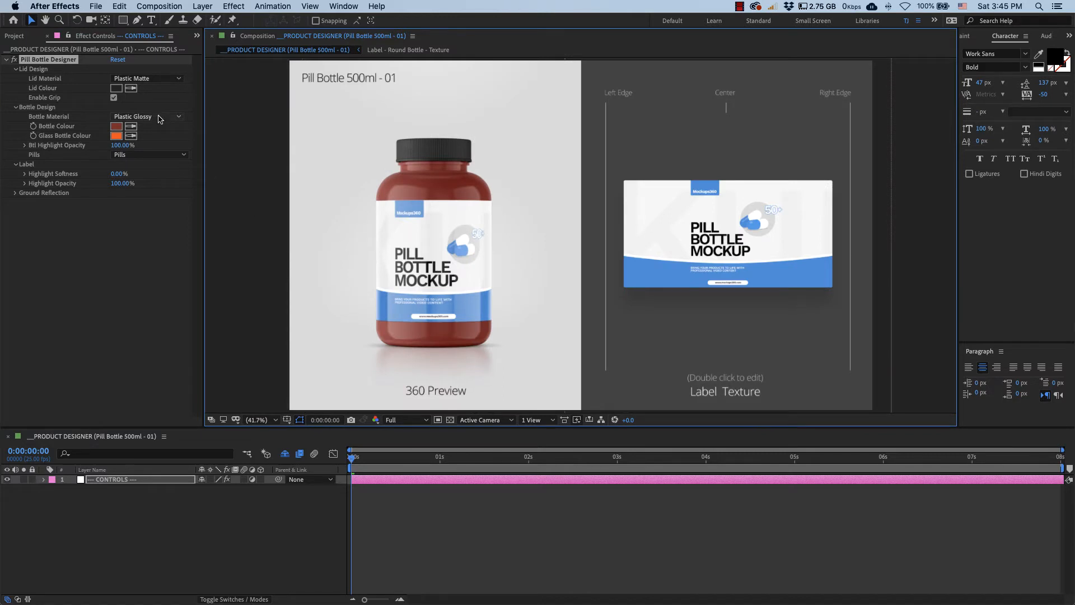
click(146, 116)
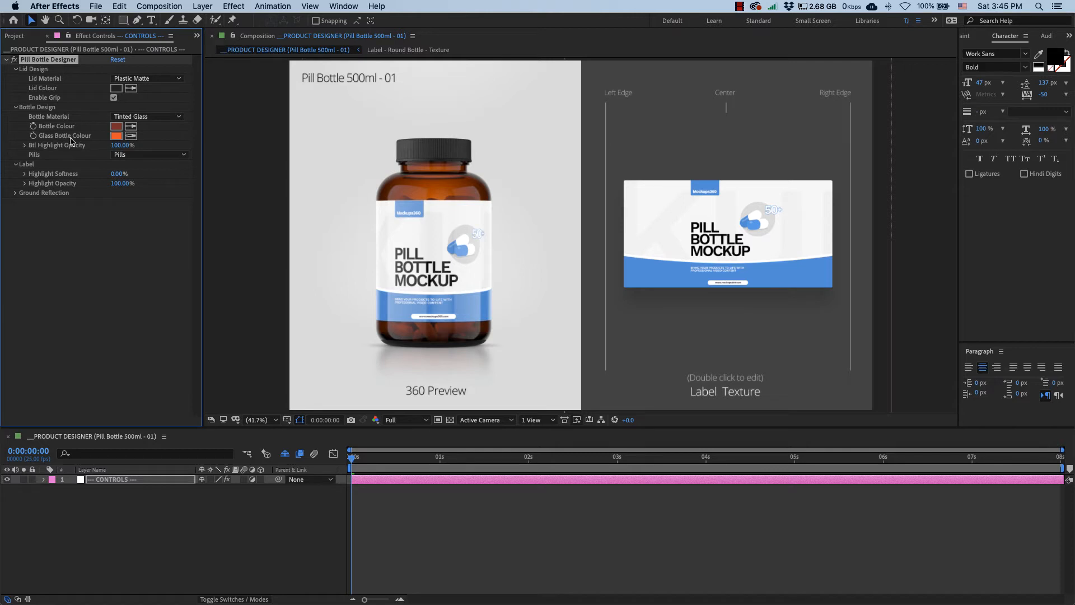
click(116, 135)
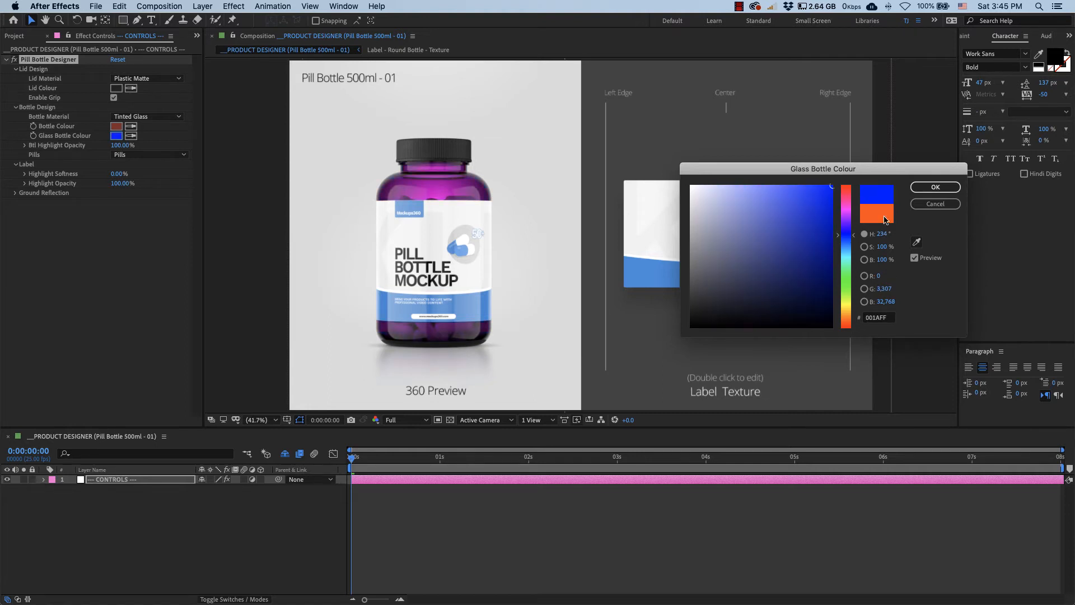
Confirm the blue glass colour, try matte plastic, then return to tinted glass
click(934, 187)
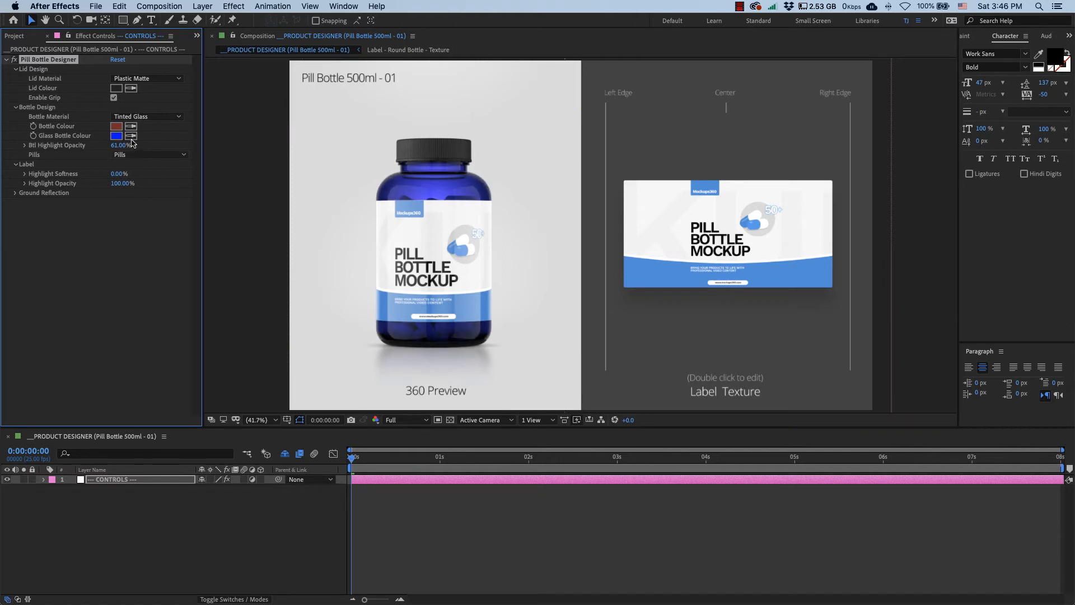
click(146, 115)
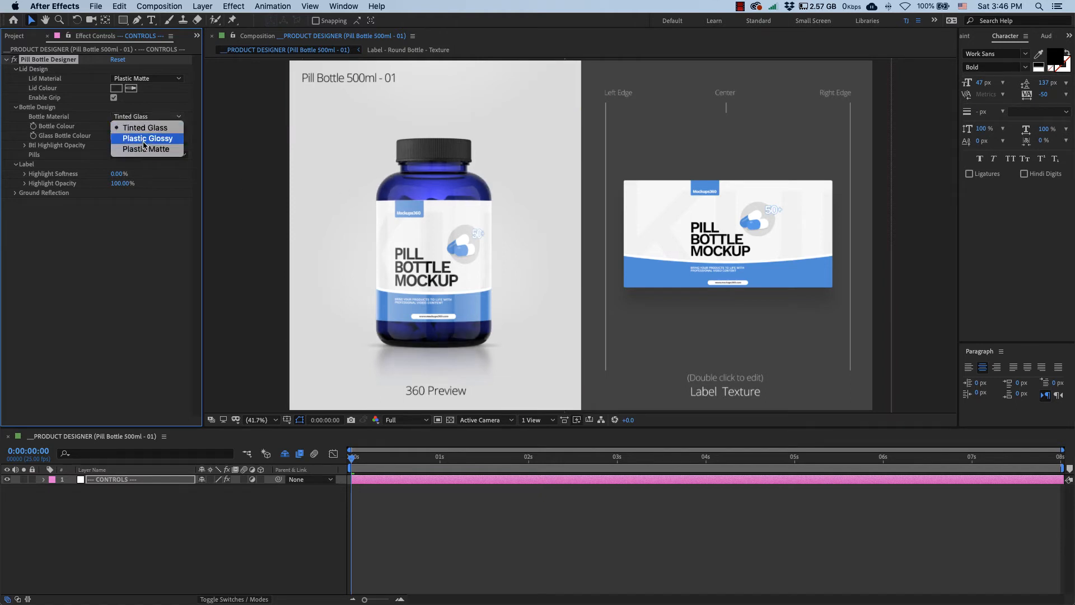
click(147, 150)
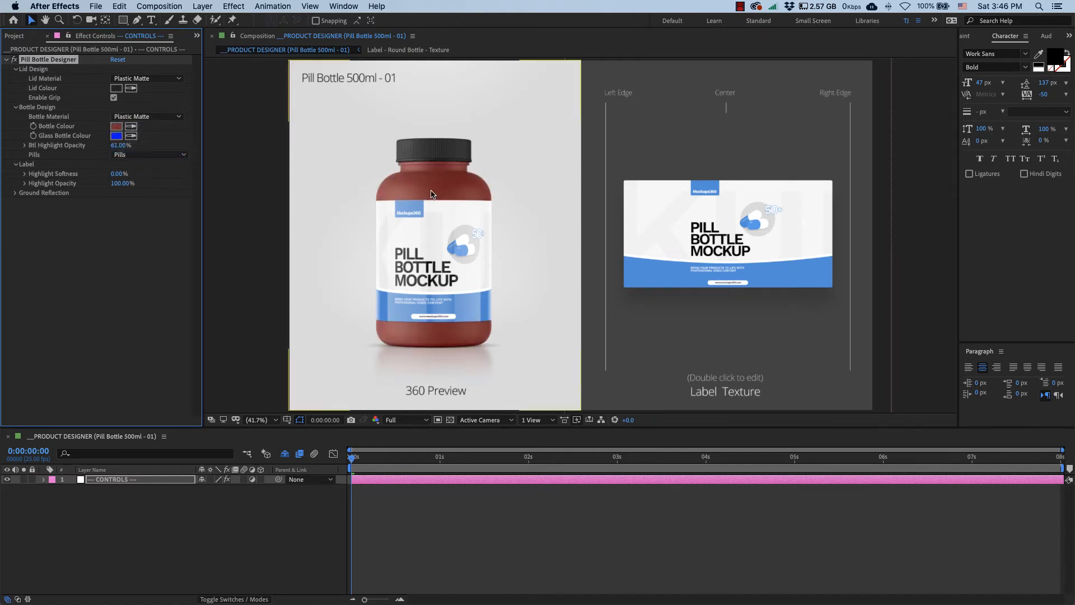
click(122, 145)
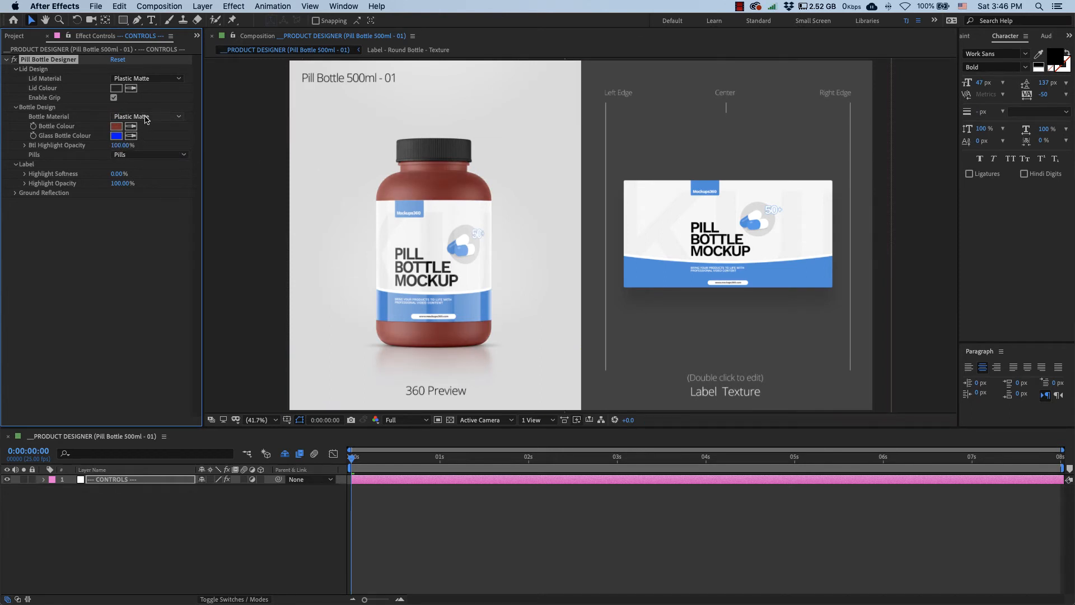
click(146, 116)
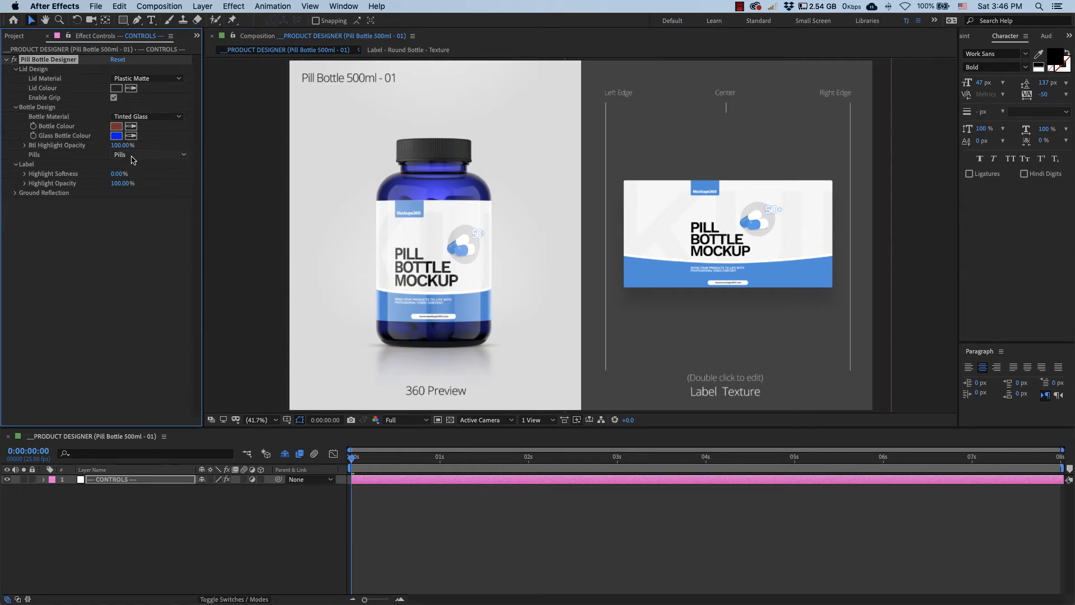
Try empty, tablet and fish oil capsule bottle contents on a turned frame
click(147, 153)
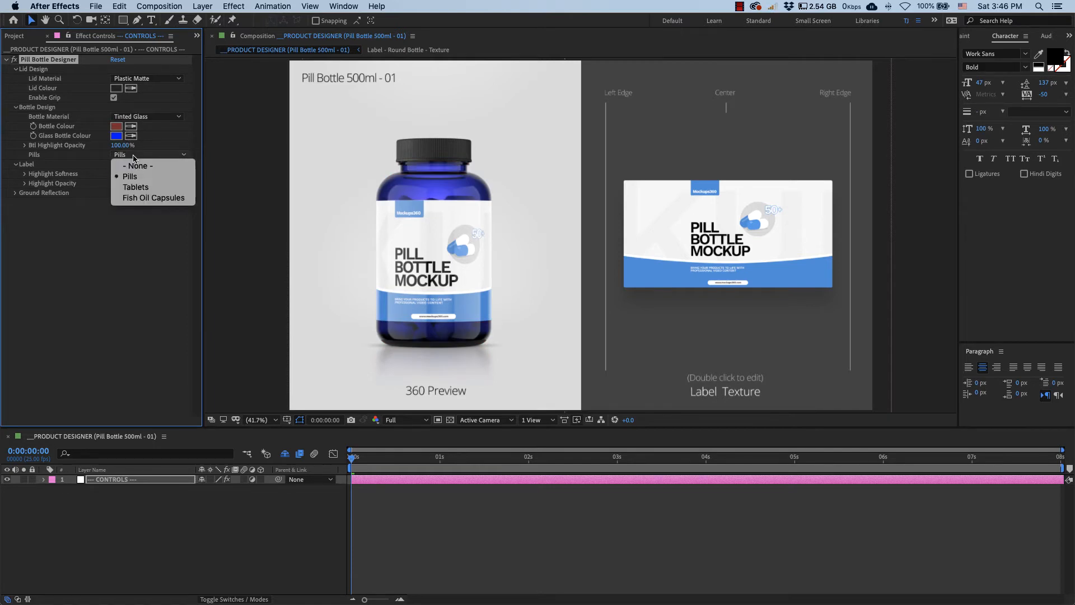
mouse_move(153, 197)
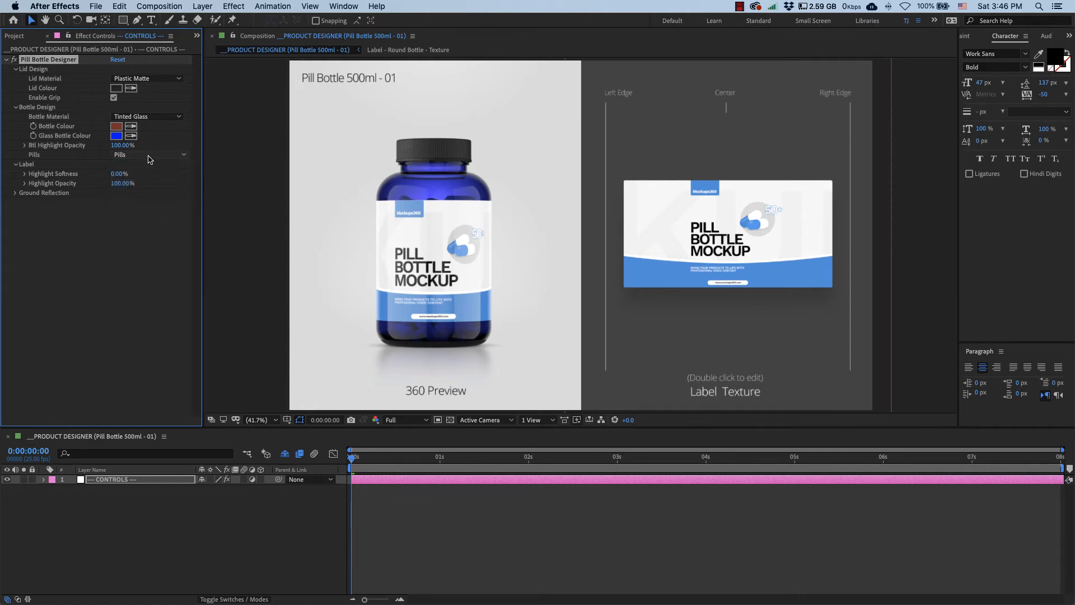
click(147, 153)
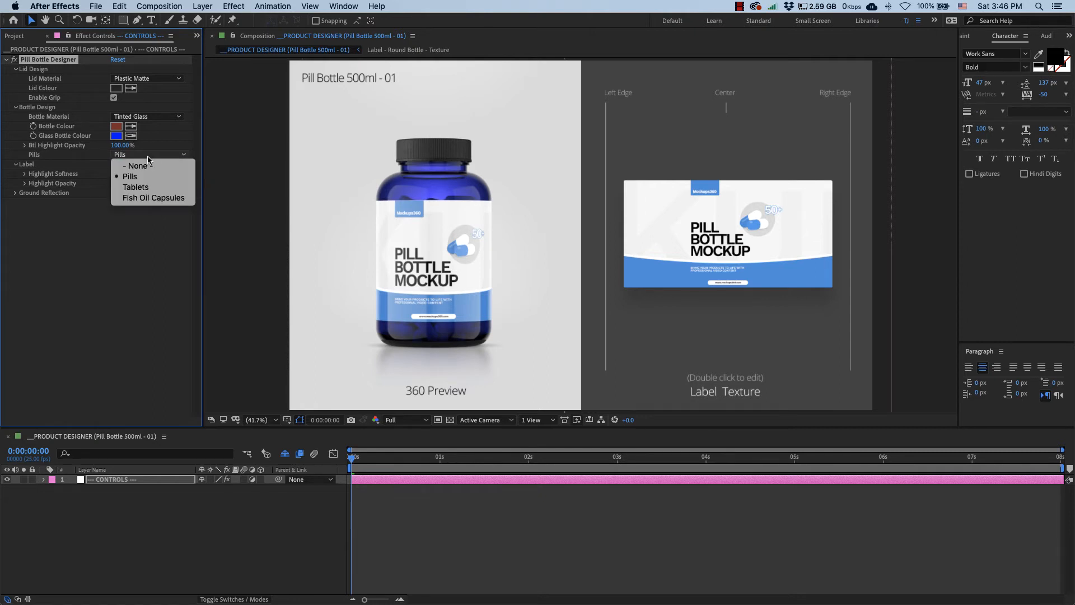
click(140, 166)
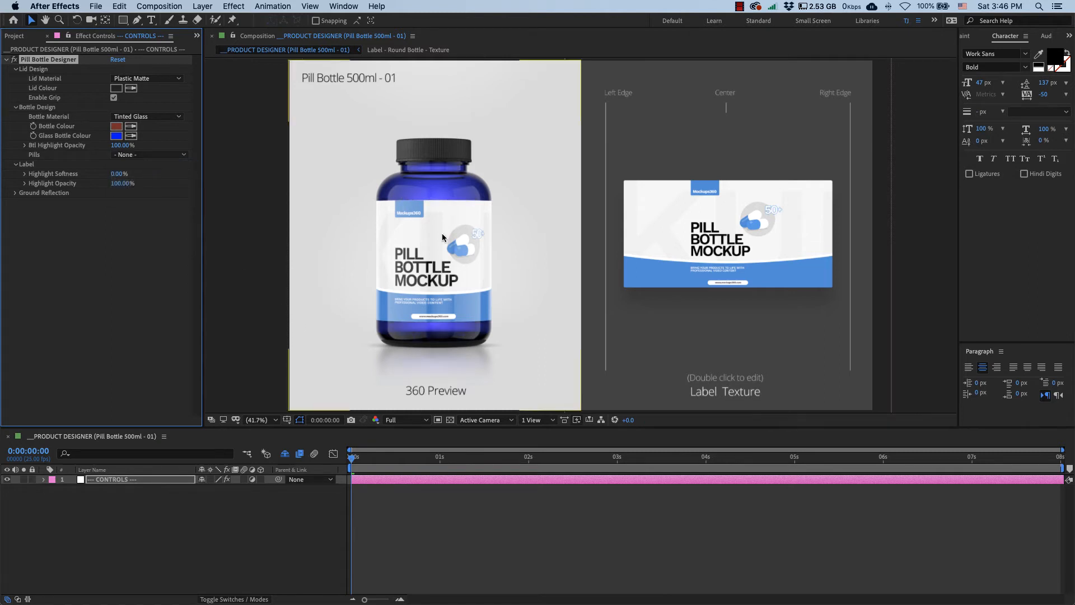
mouse_move(140, 158)
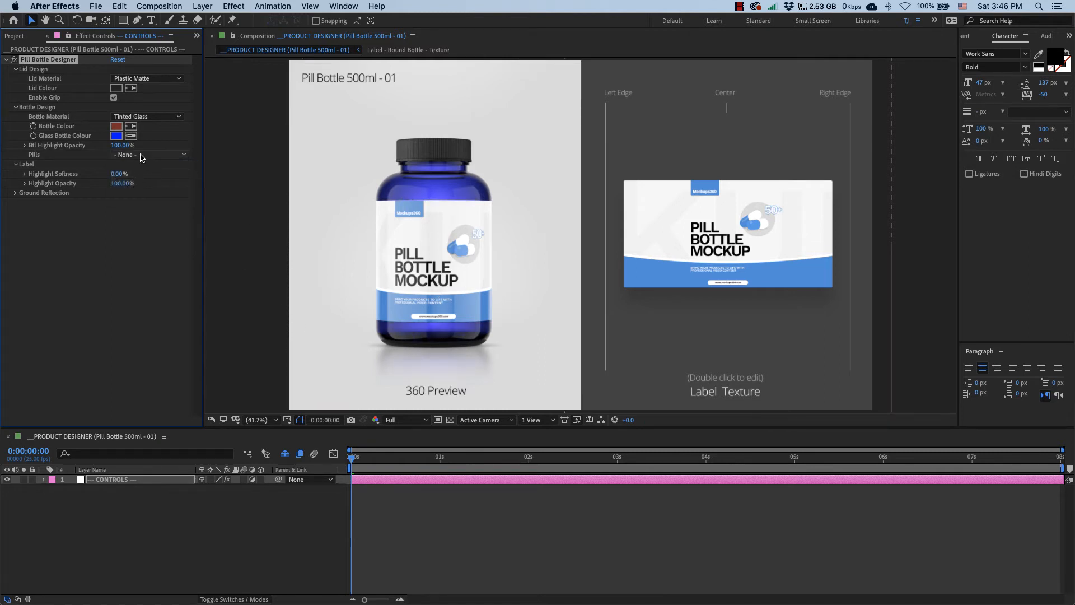
click(147, 154)
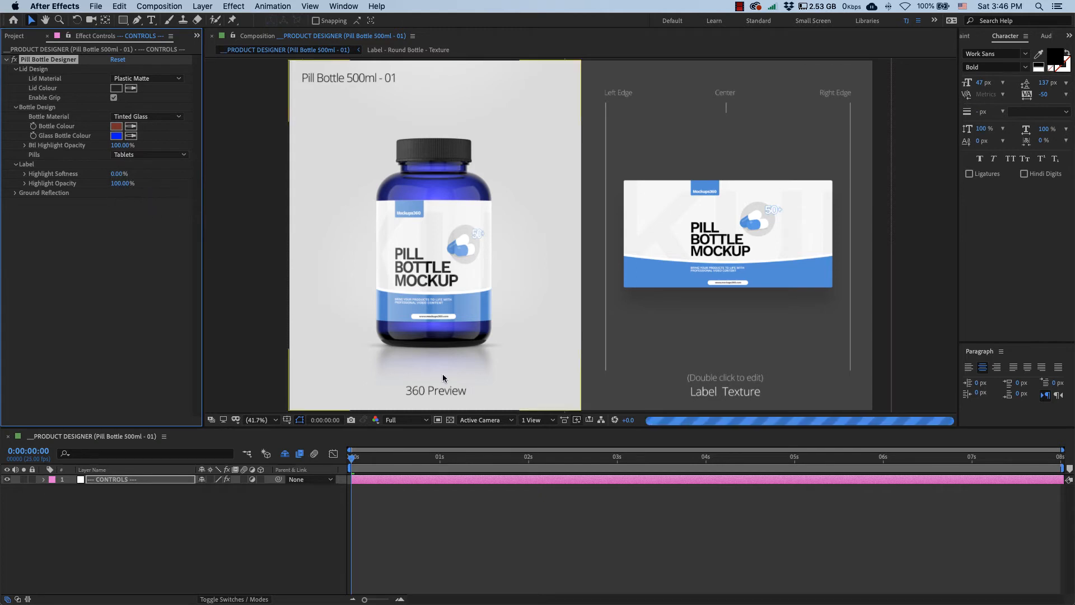
click(706, 457)
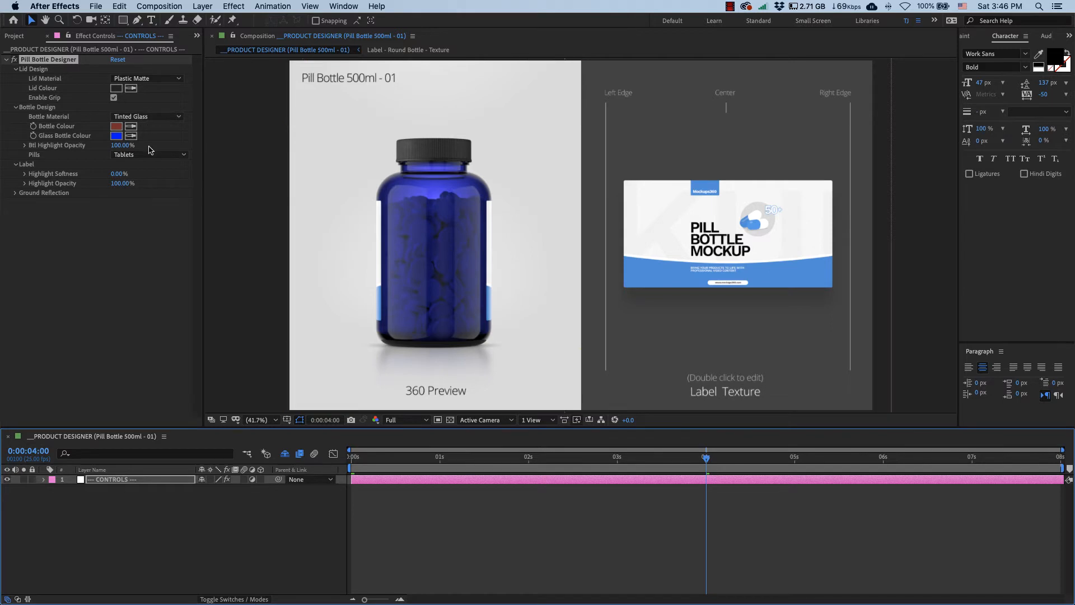
click(146, 155)
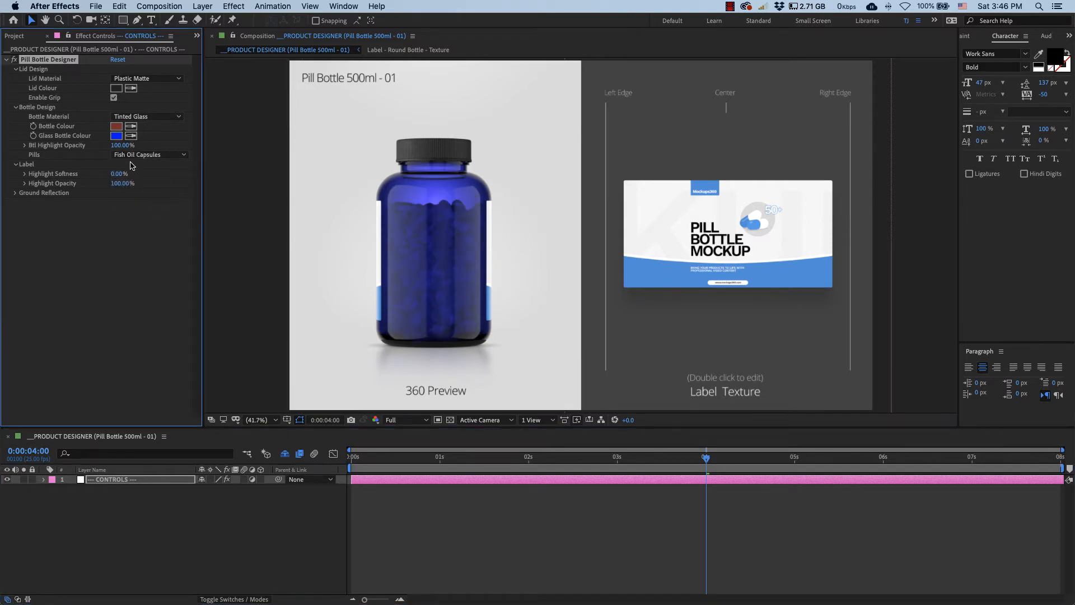
Refill with pills, set label highlight opacity to 62% and expand Ground Reflection
click(147, 155)
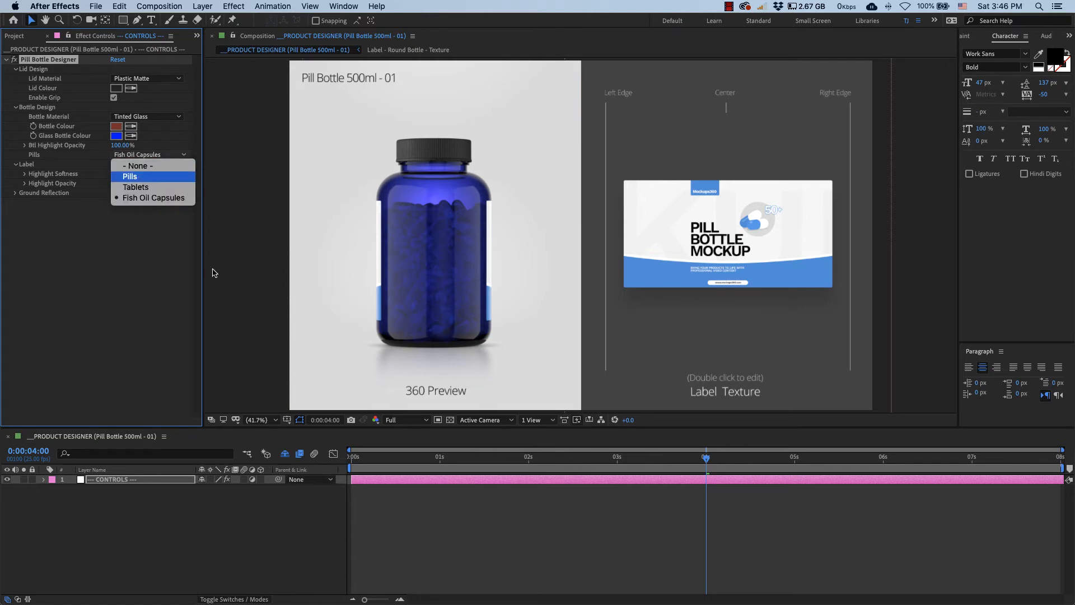
click(130, 176)
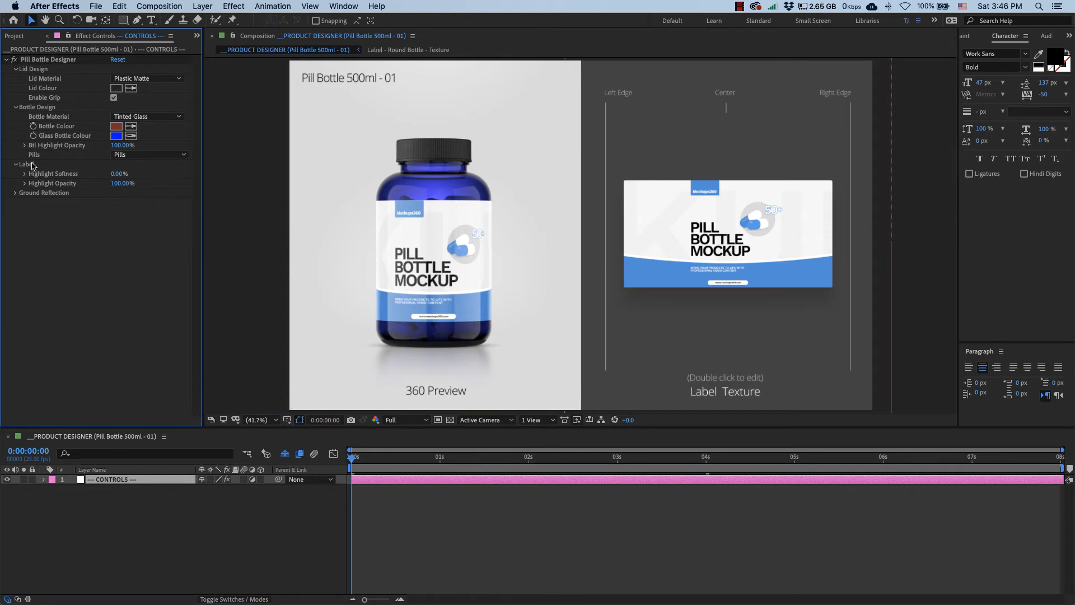
mouse_move(27, 168)
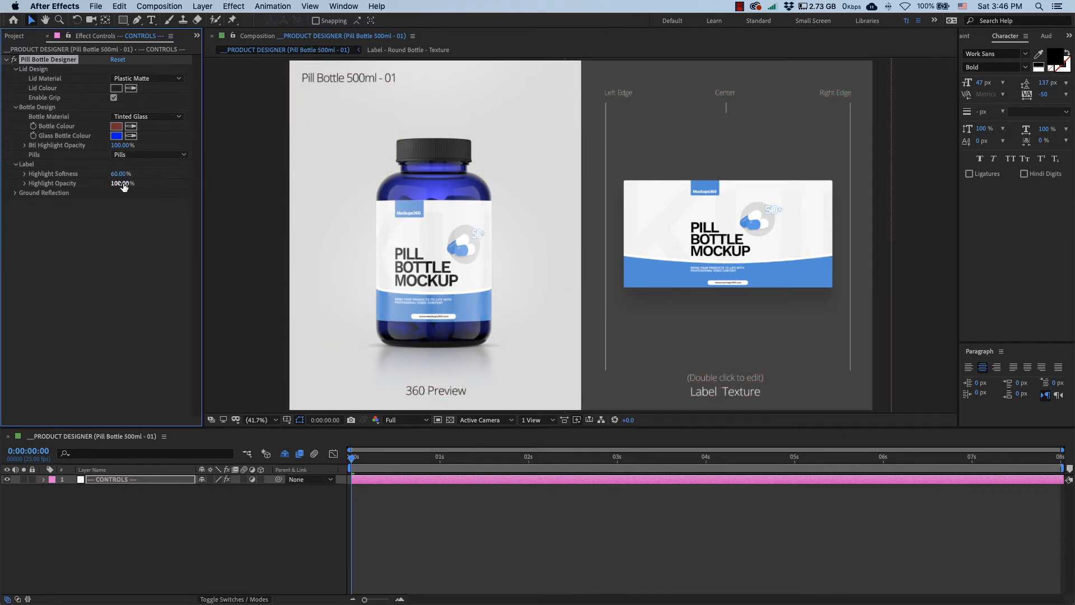
drag(123, 183, 107, 183)
text(62)
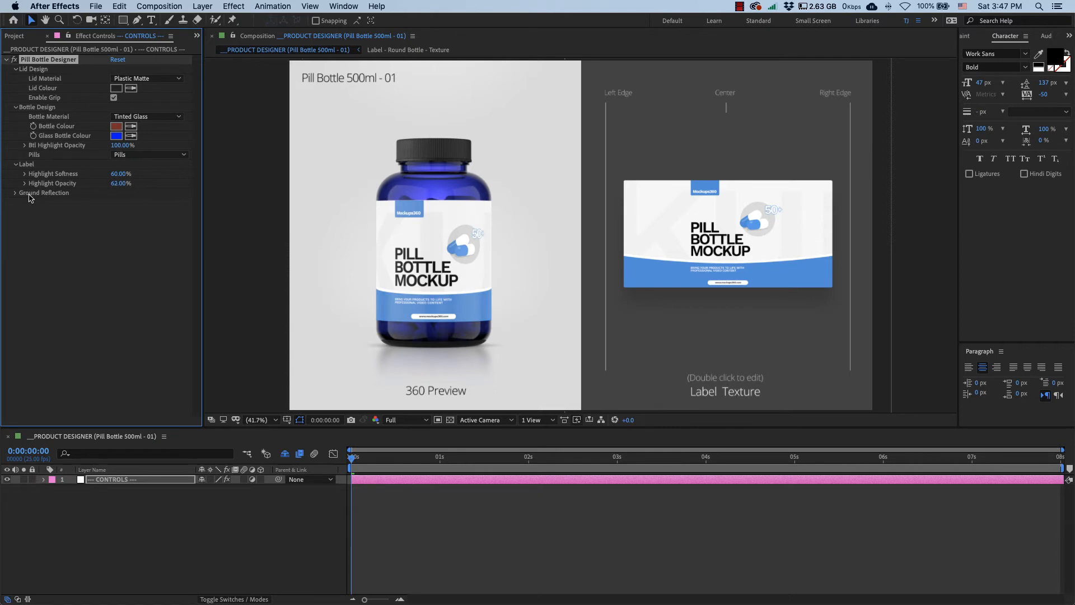
click(16, 192)
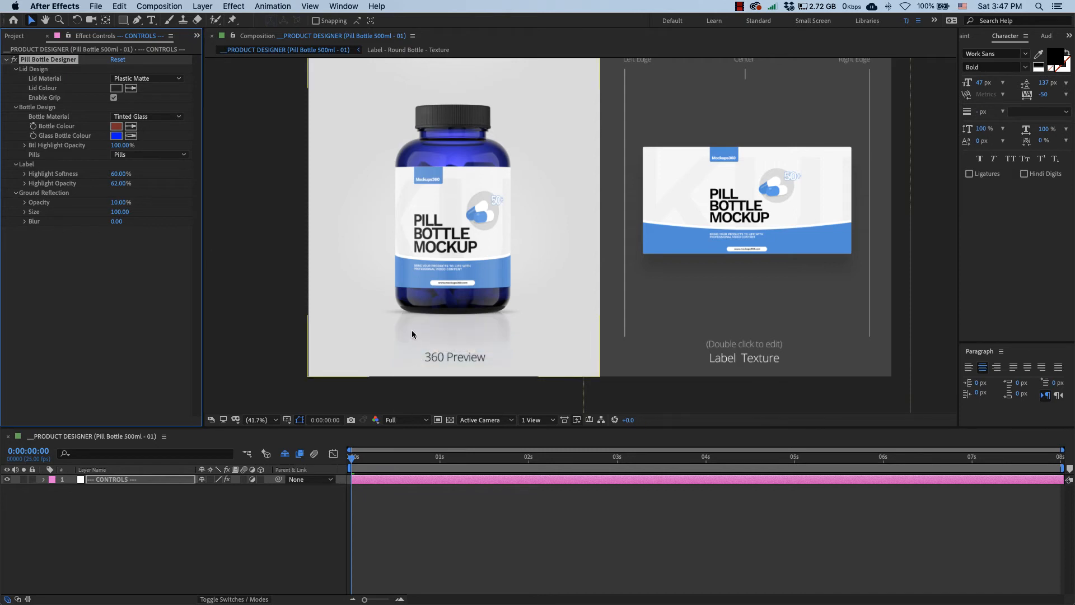
mouse_move(268, 431)
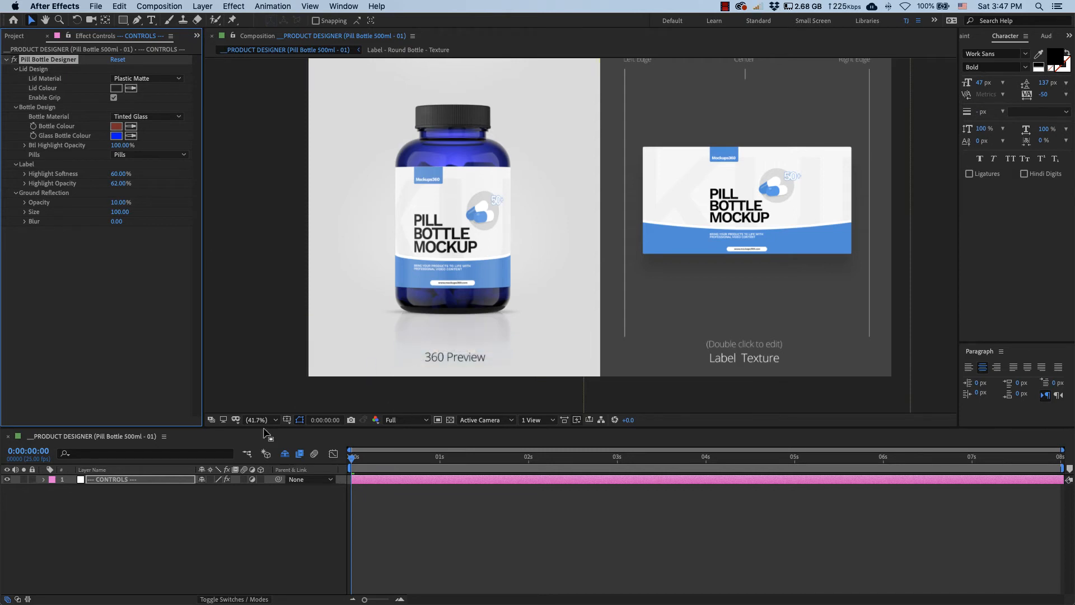
Fit the composition in the viewer and select the Label Texture area
click(257, 420)
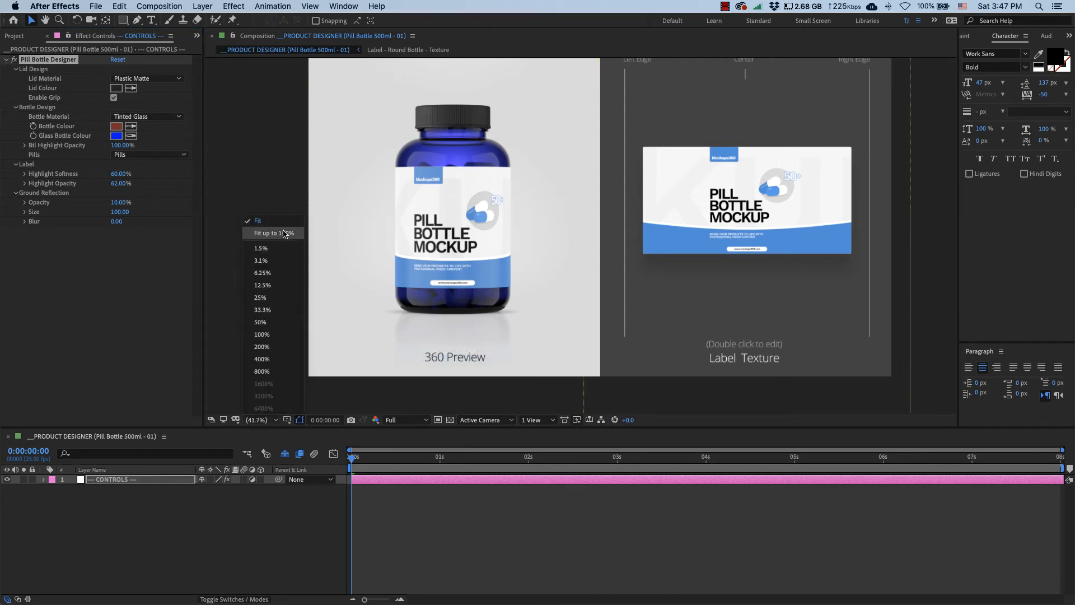
click(268, 232)
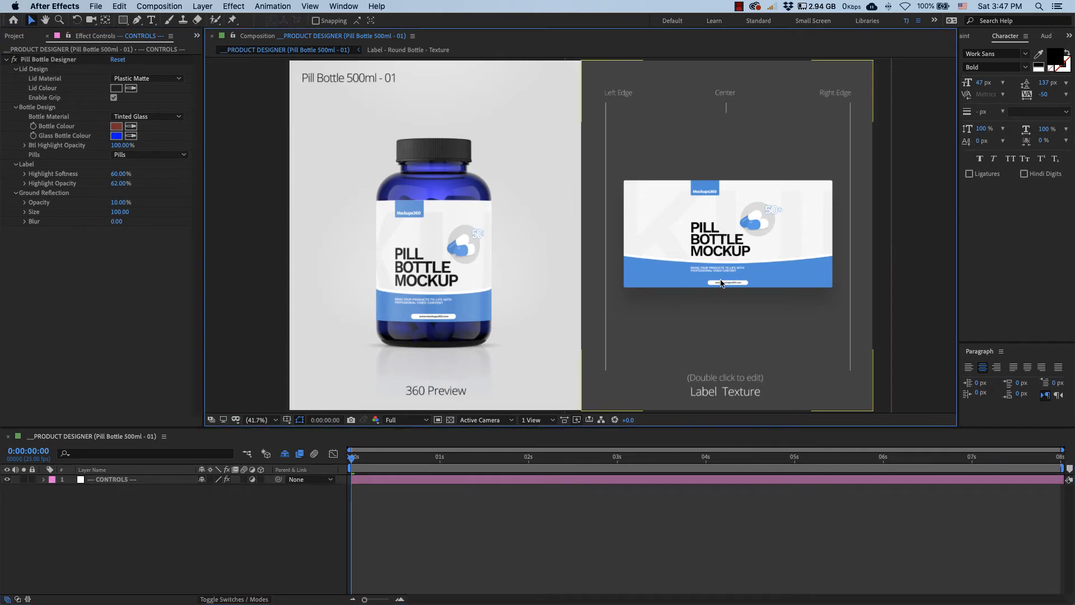
click(727, 236)
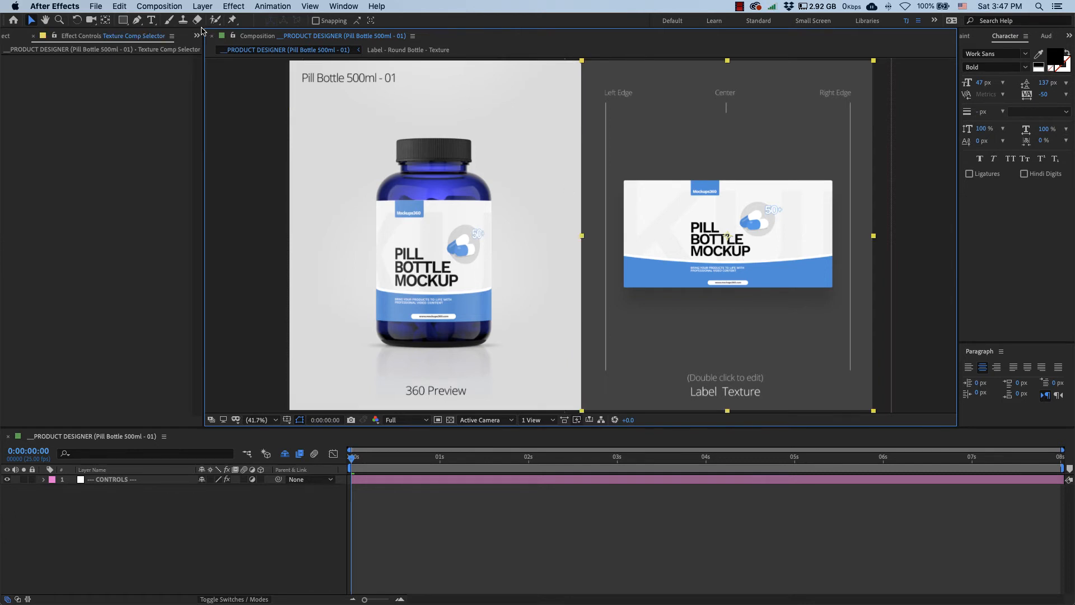
Expand Labels and import MockupLabel - PlasticBottleMockup.png via File > Import
click(16, 36)
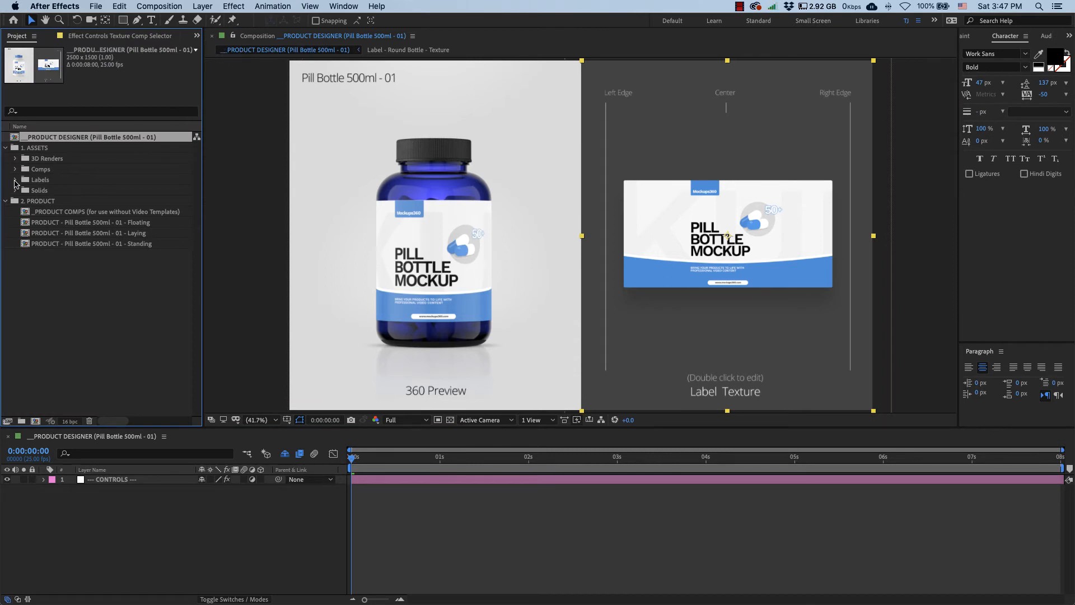
click(15, 179)
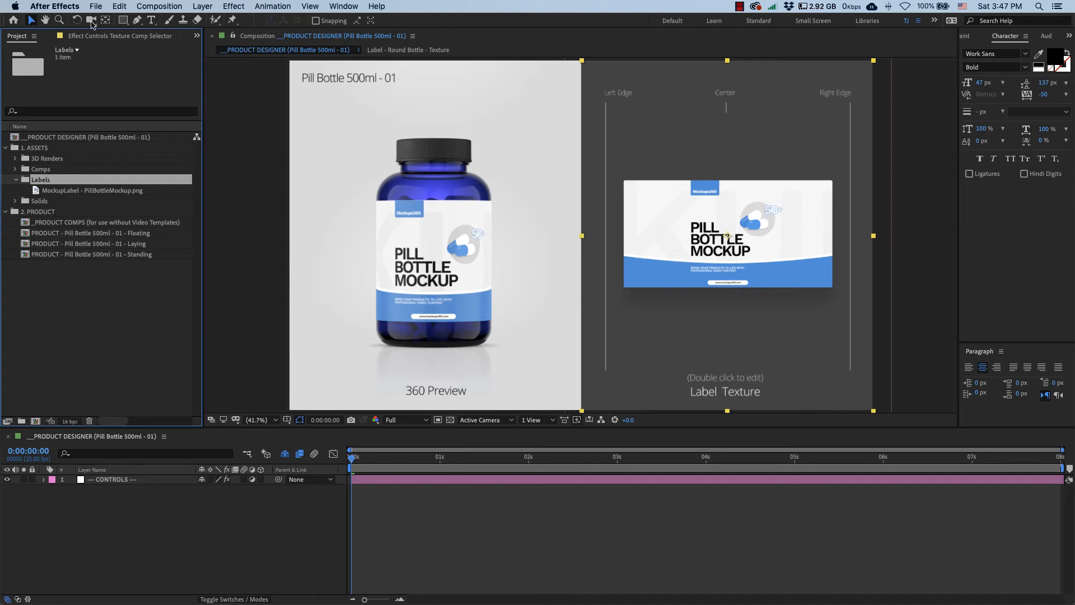
click(96, 6)
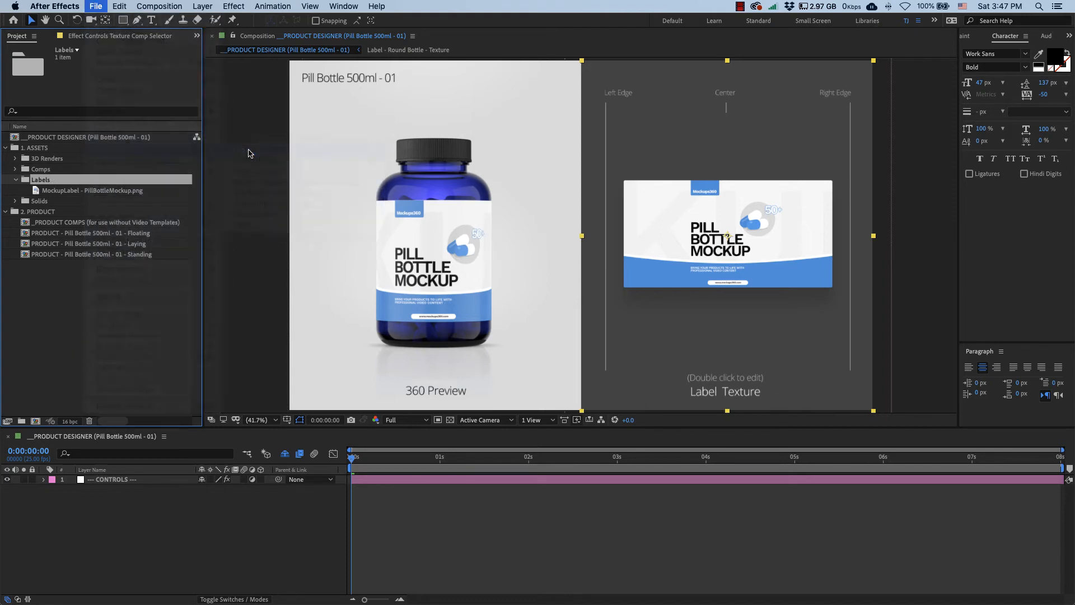
click(95, 6)
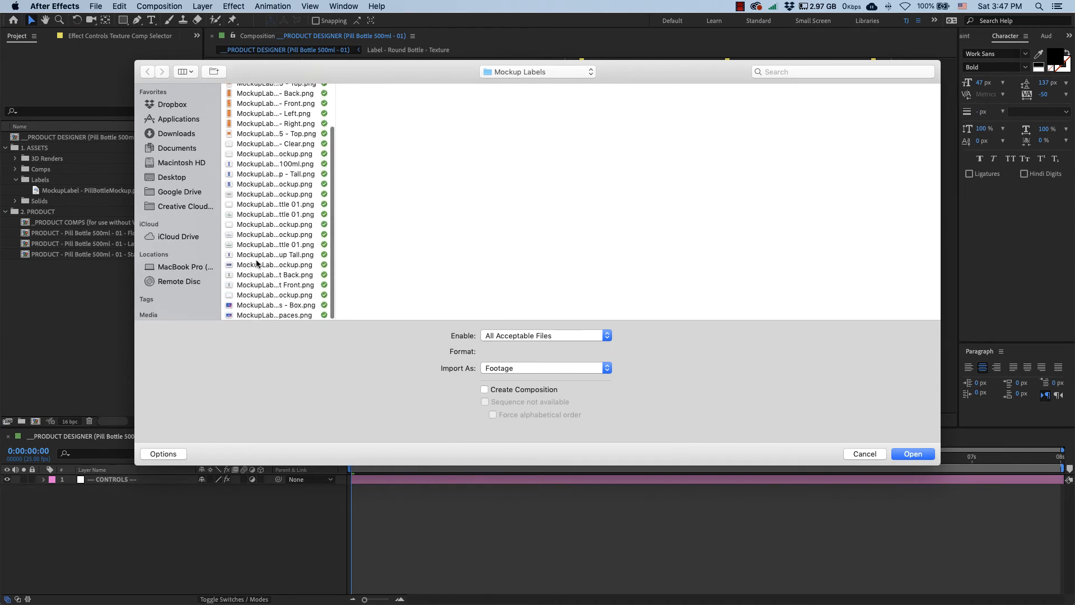
click(912, 453)
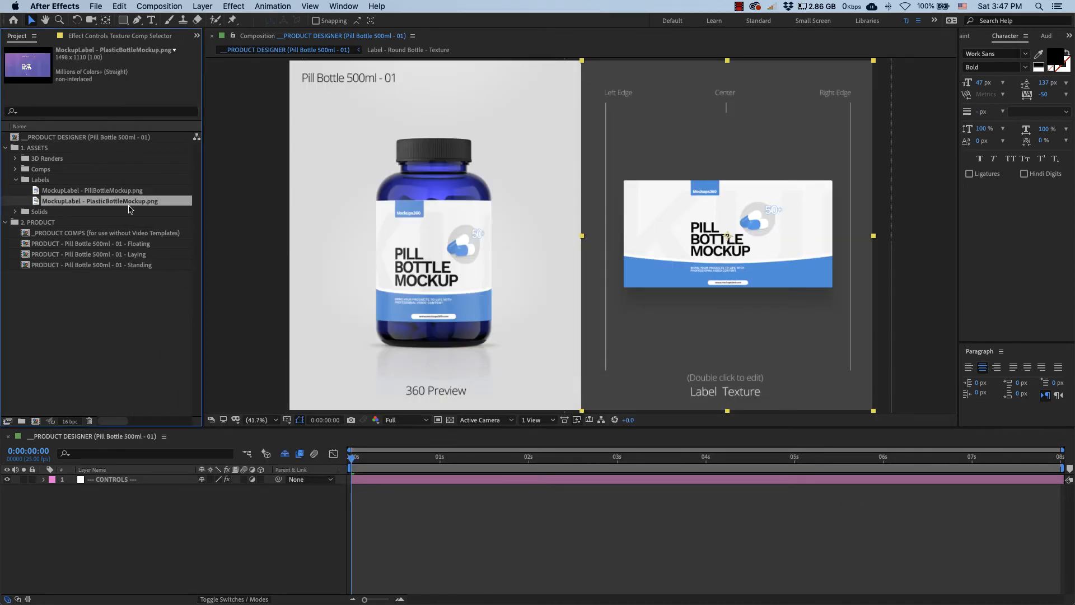
mouse_move(116, 196)
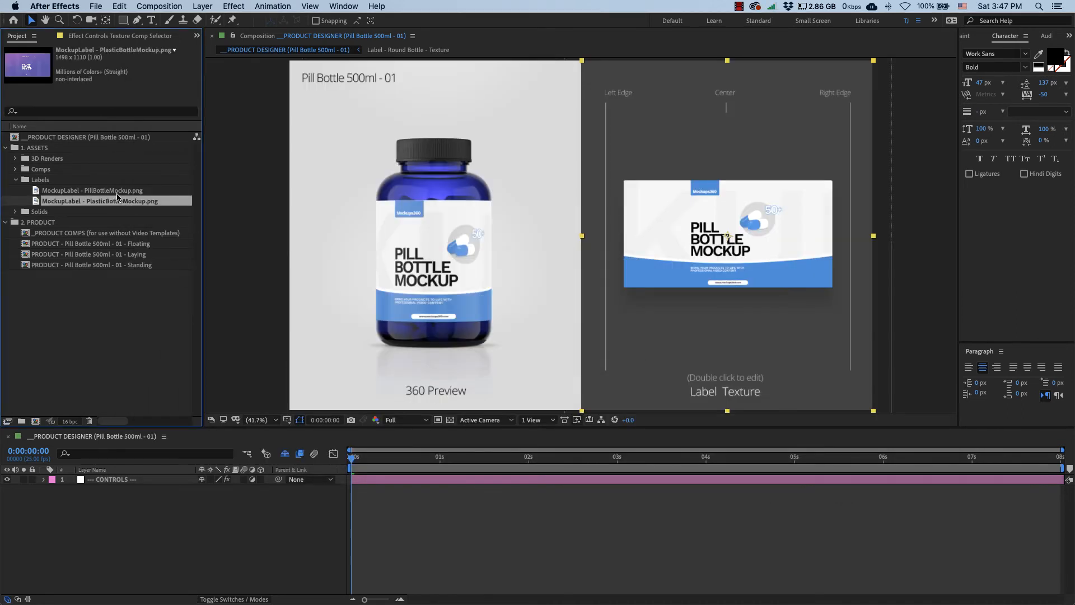
click(92, 190)
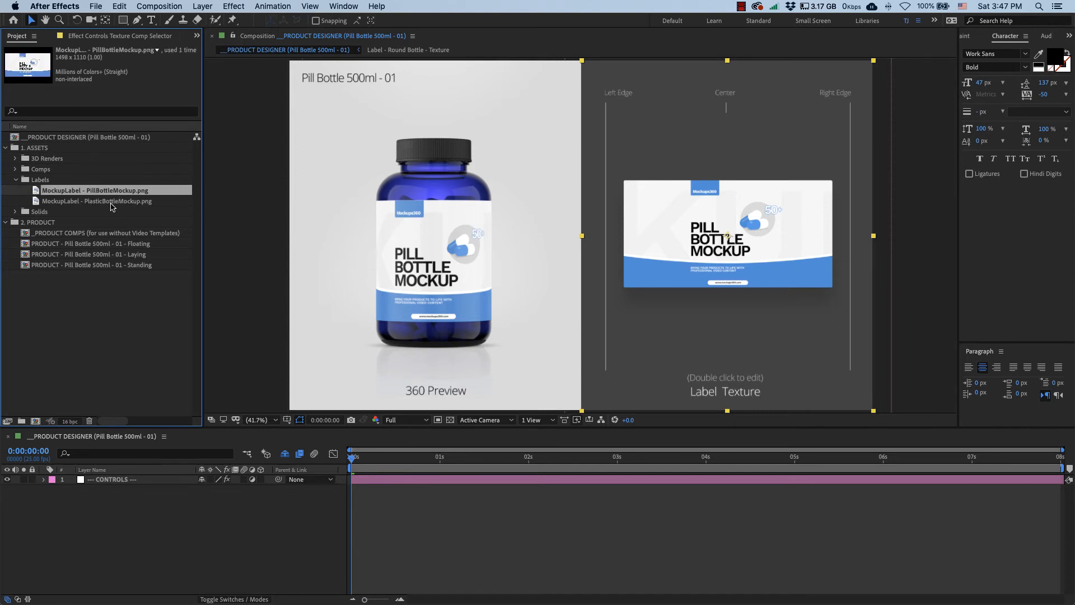
click(100, 201)
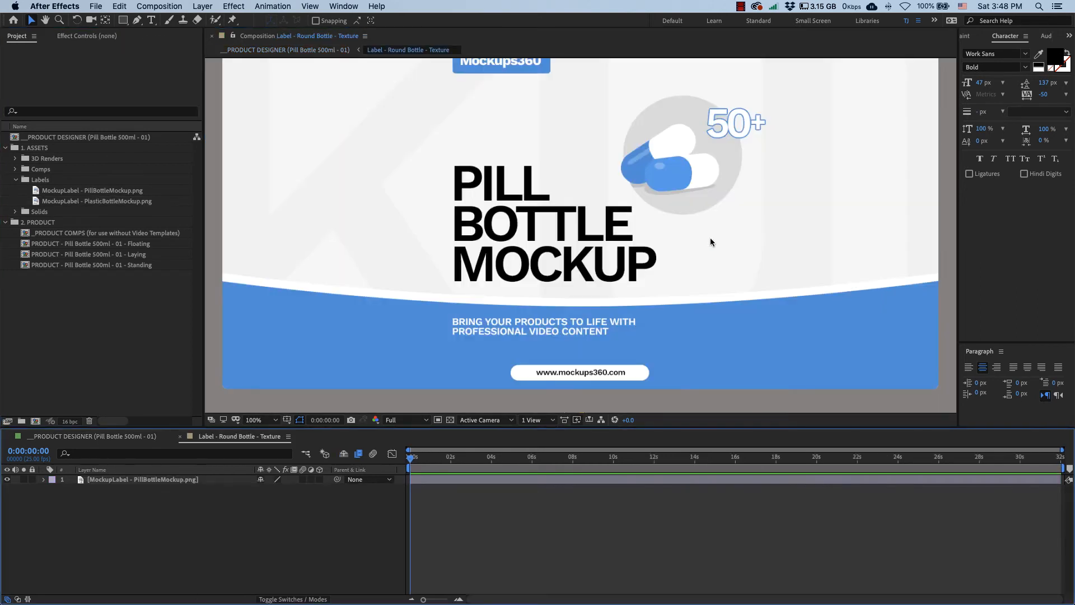
Select the PillBottleMockup layer and replace it with PlasticBottleMockup.png
click(253, 419)
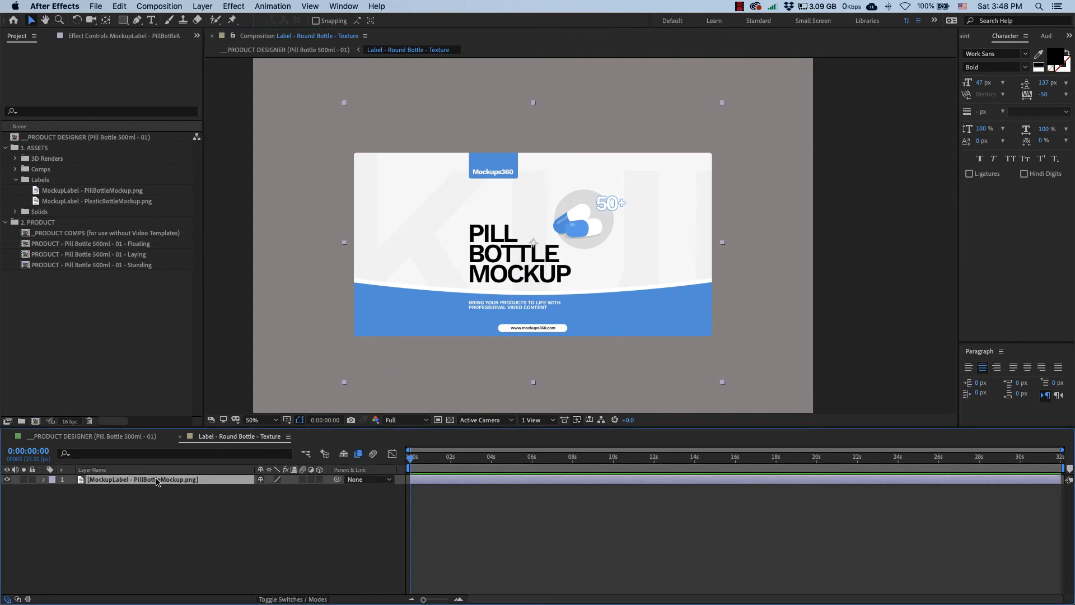
click(95, 190)
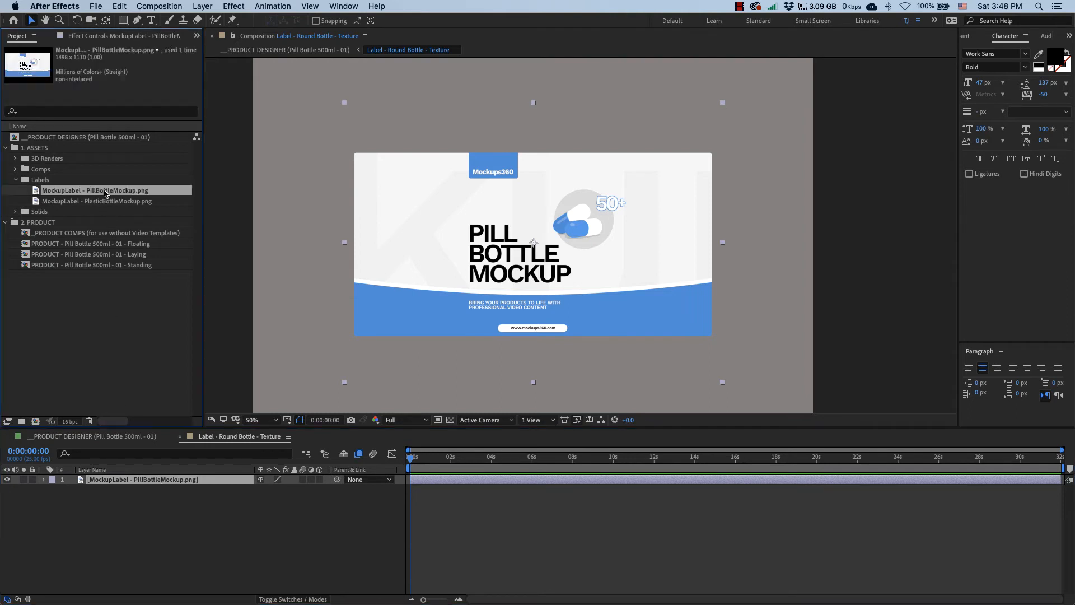
click(99, 201)
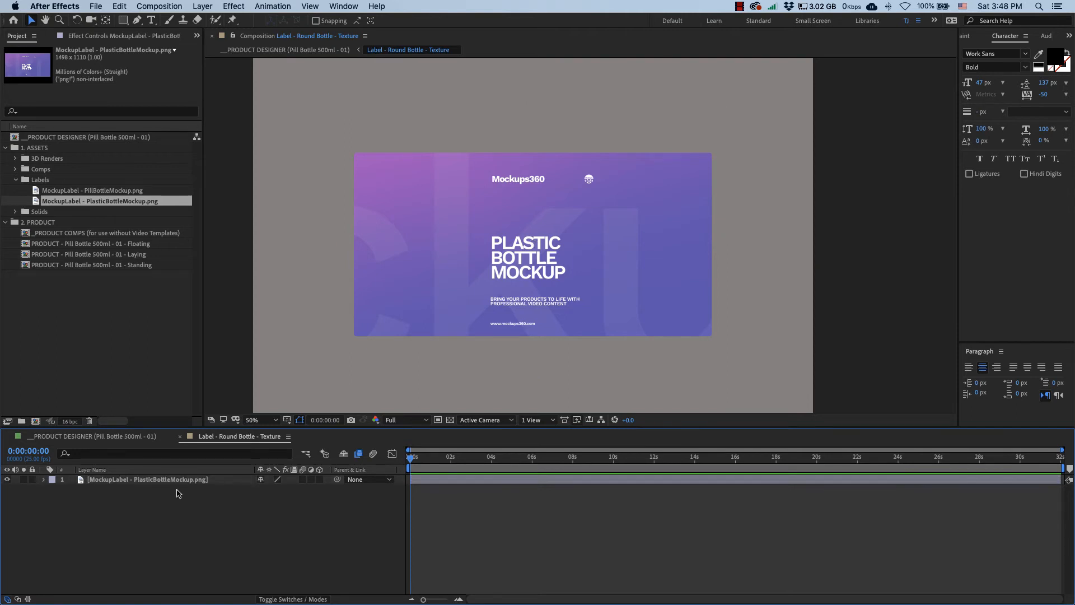
mouse_move(147, 443)
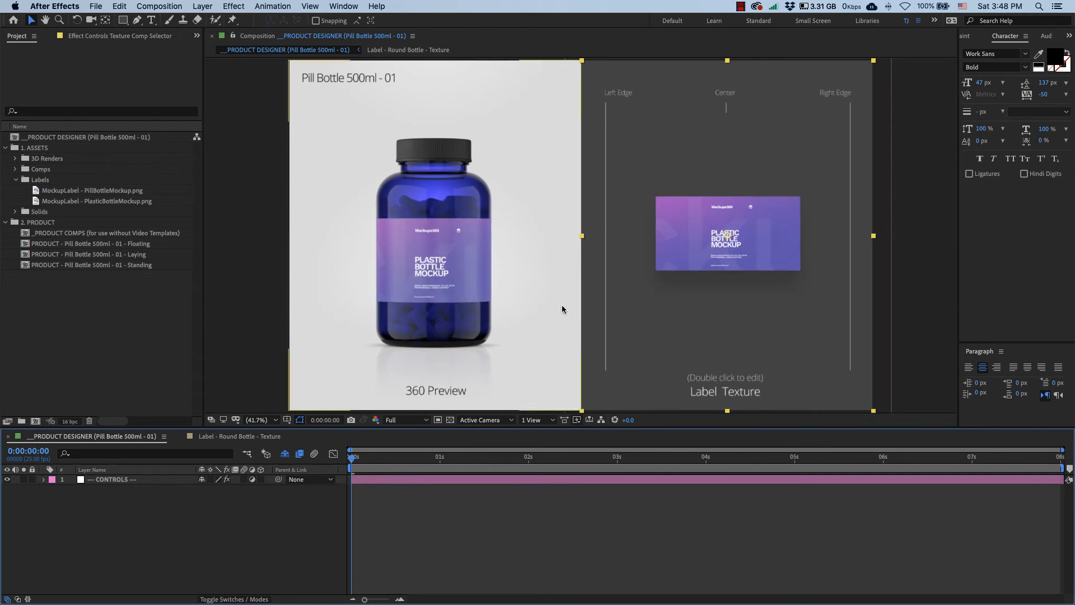
mouse_move(451, 276)
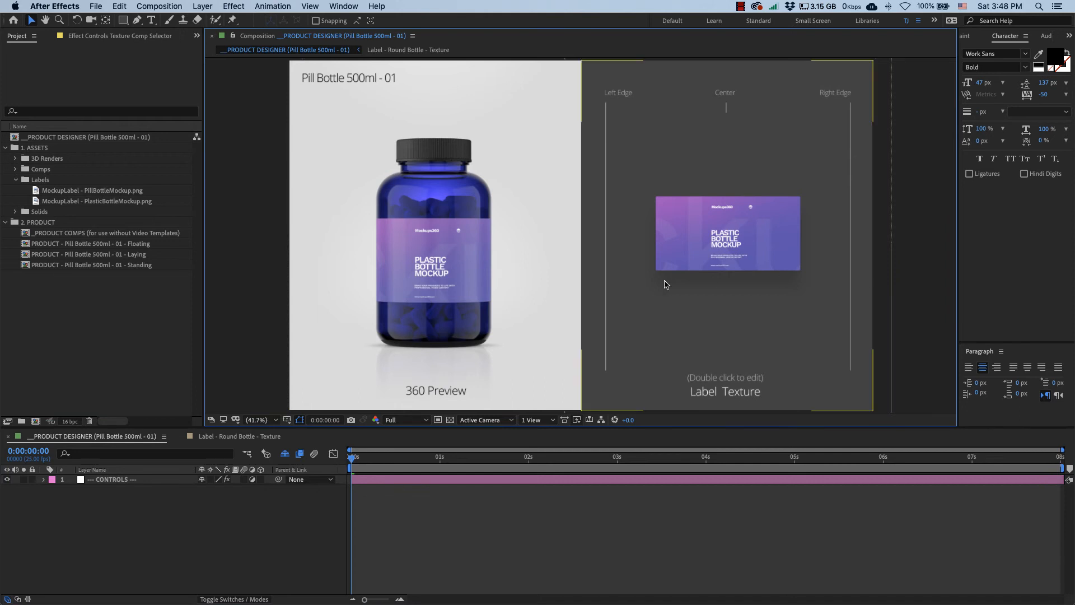
mouse_move(669, 324)
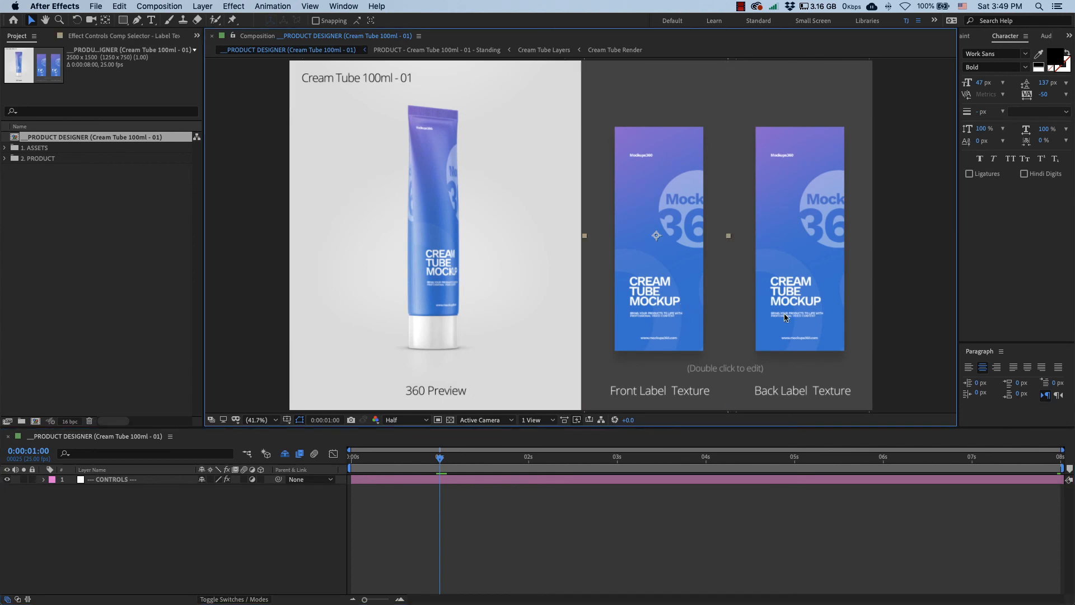
mouse_move(732, 312)
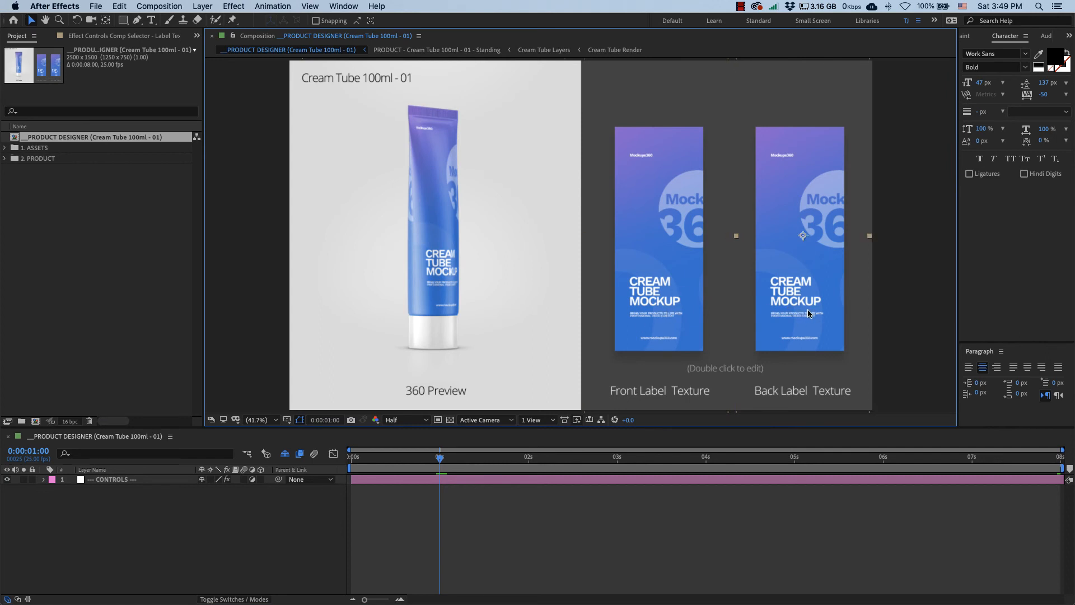
Hide the Back Label Texture layer and set the tube colour to magenta
double_click(802, 233)
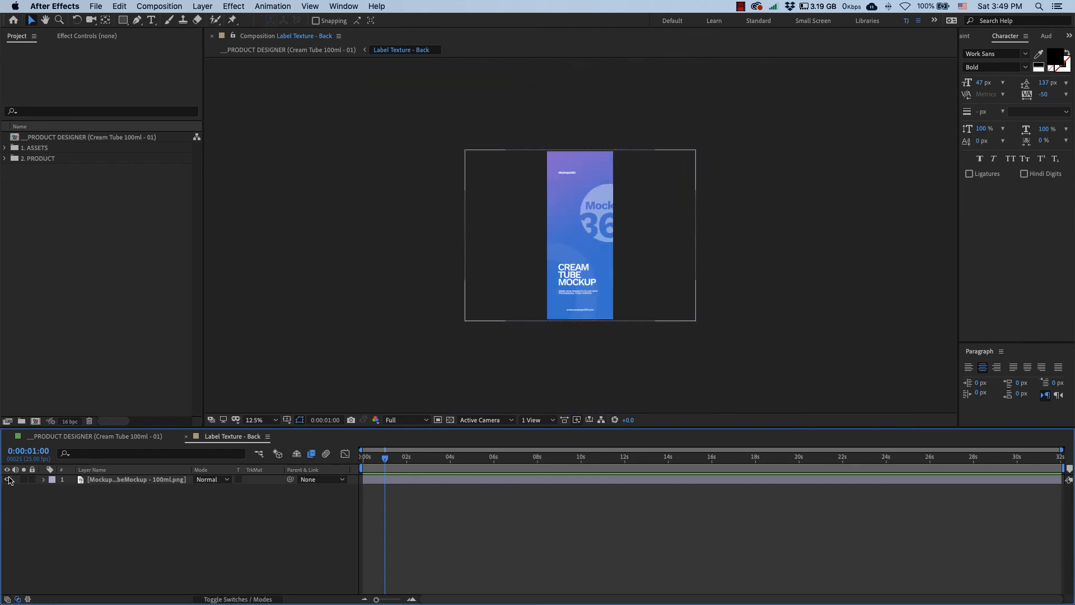
click(288, 49)
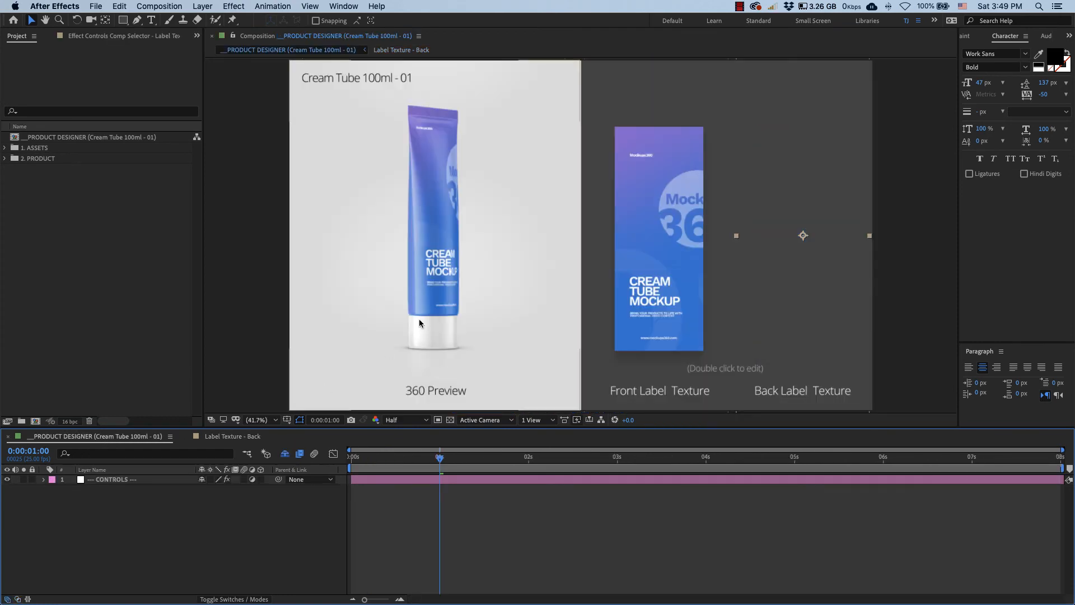
click(113, 479)
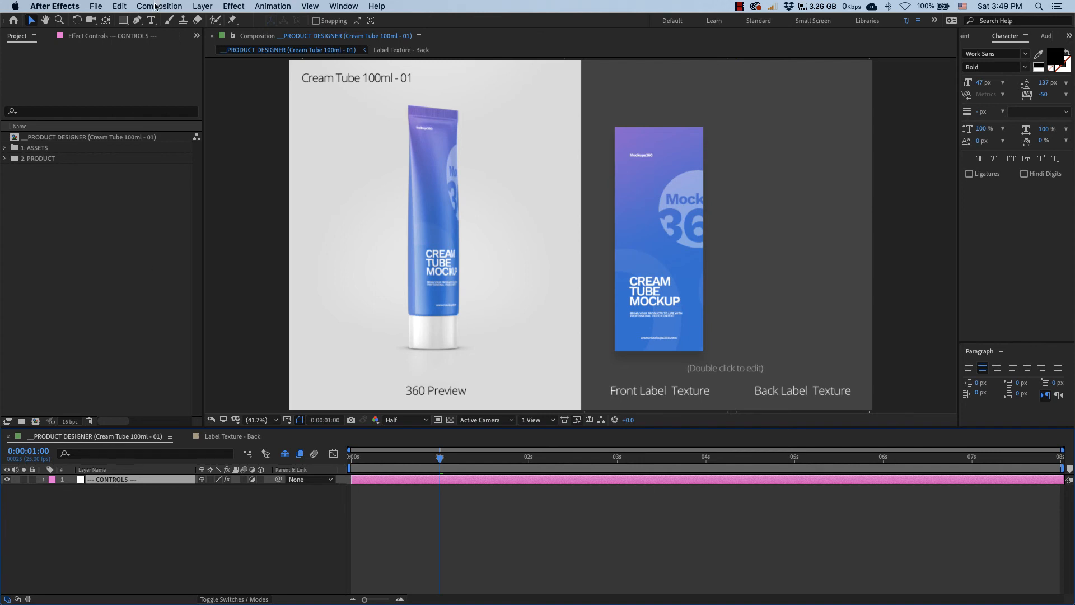
click(116, 88)
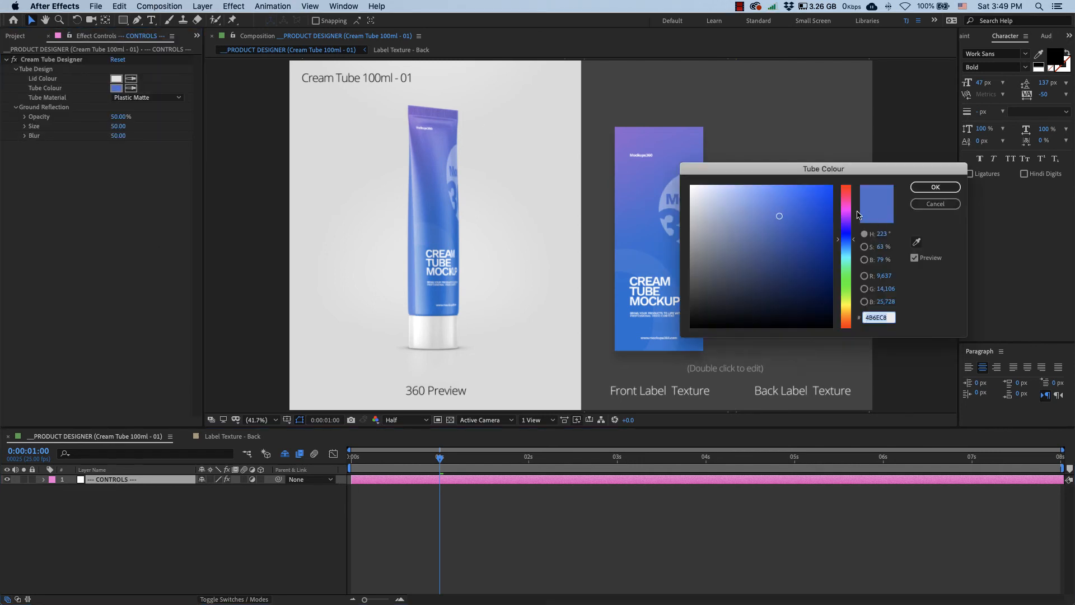
click(935, 186)
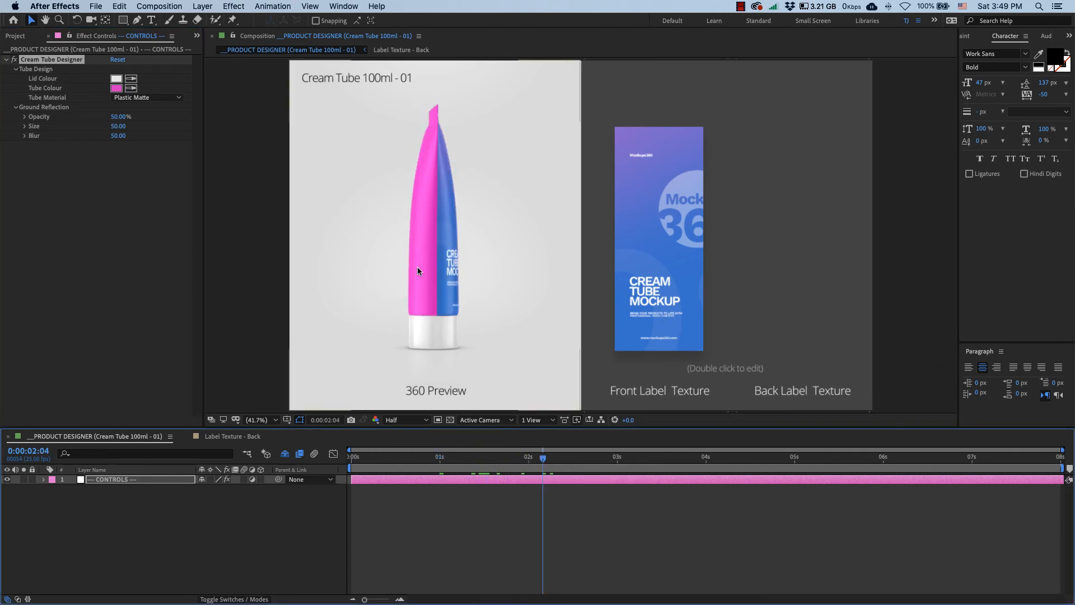
click(439, 457)
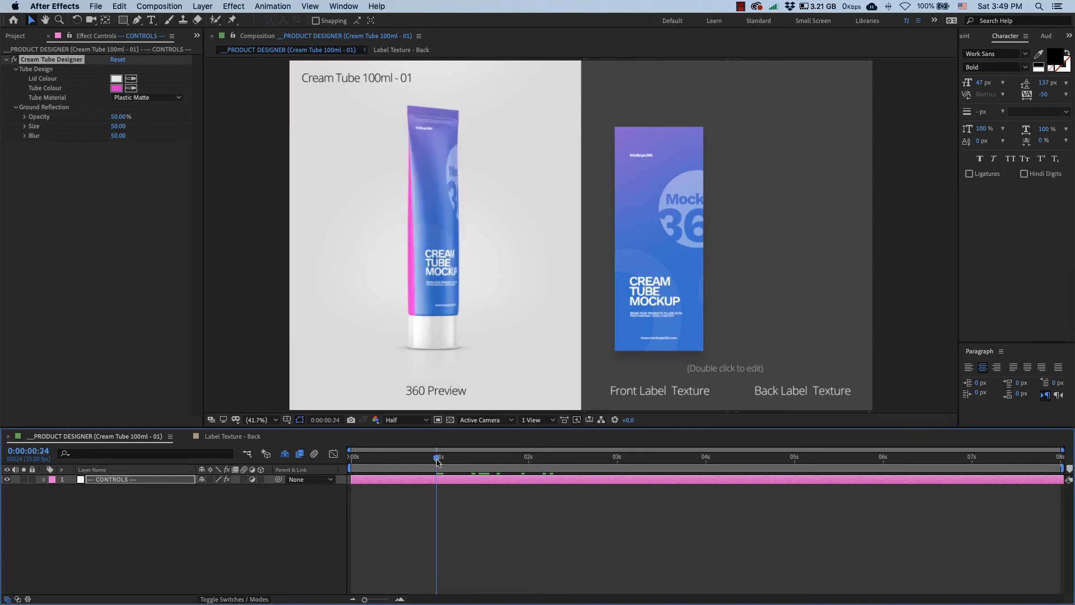
mouse_move(476, 402)
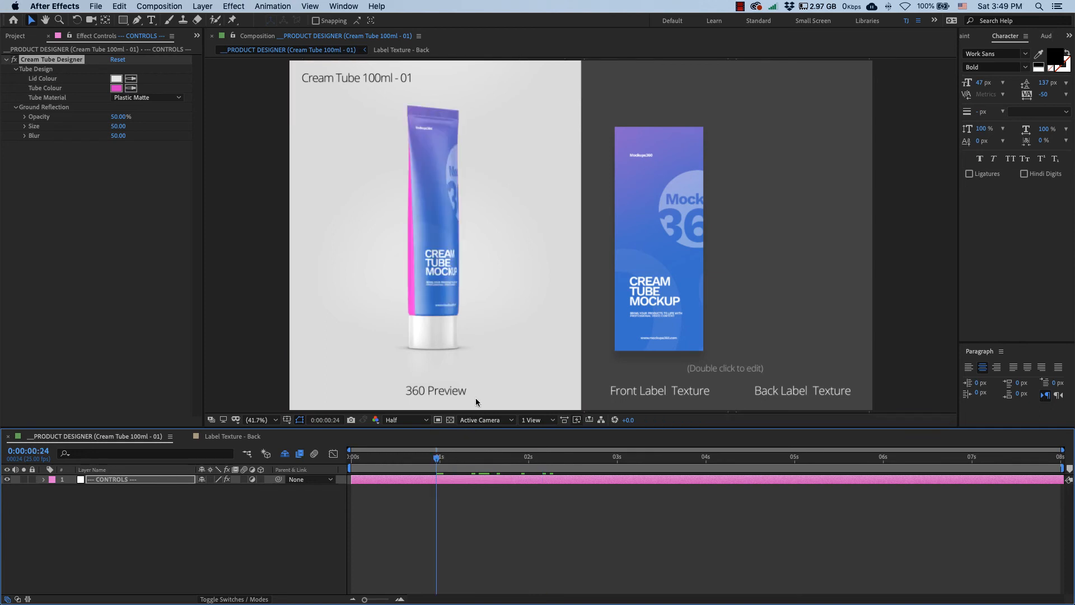
mouse_move(746, 278)
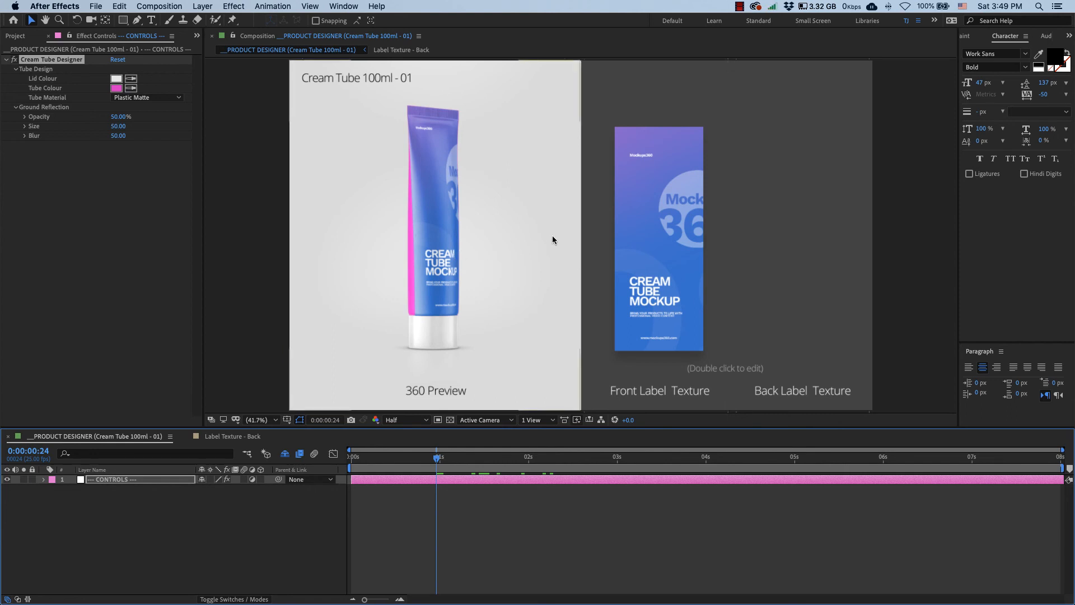
mouse_move(542, 237)
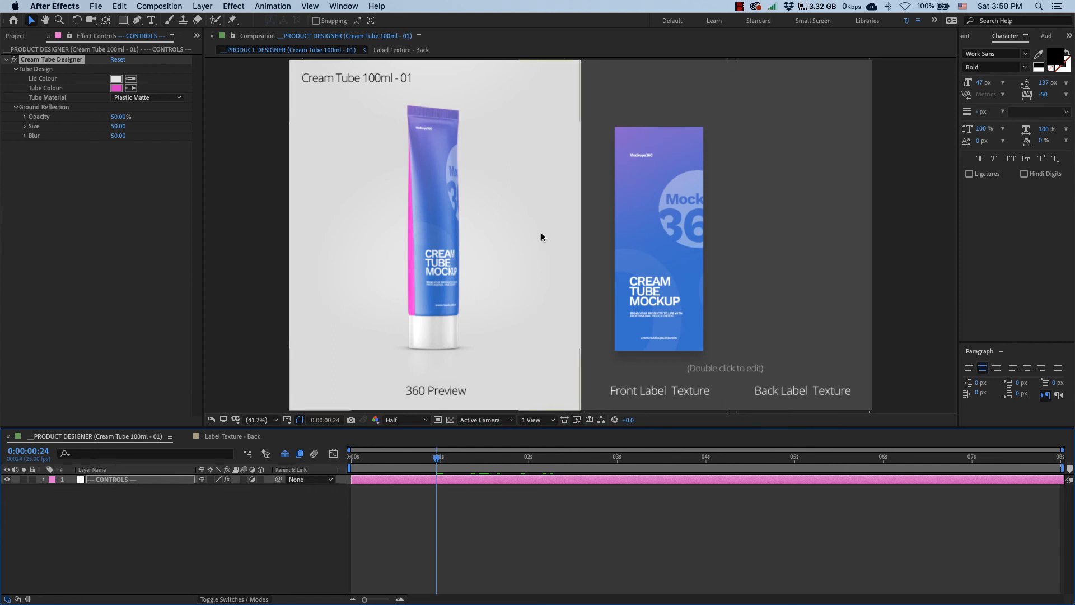
mouse_move(594, 259)
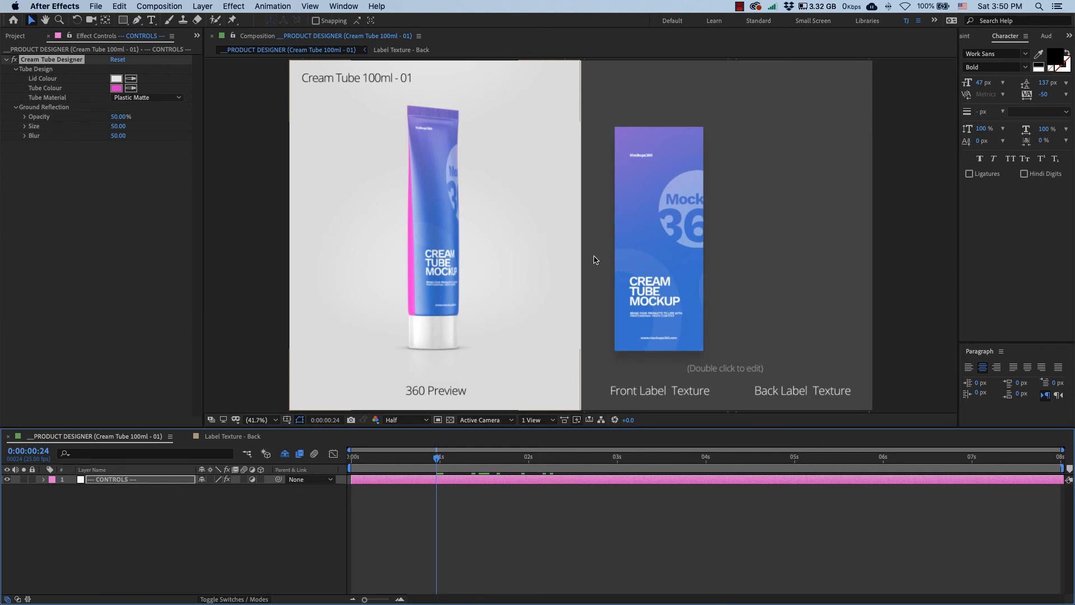
mouse_move(409, 121)
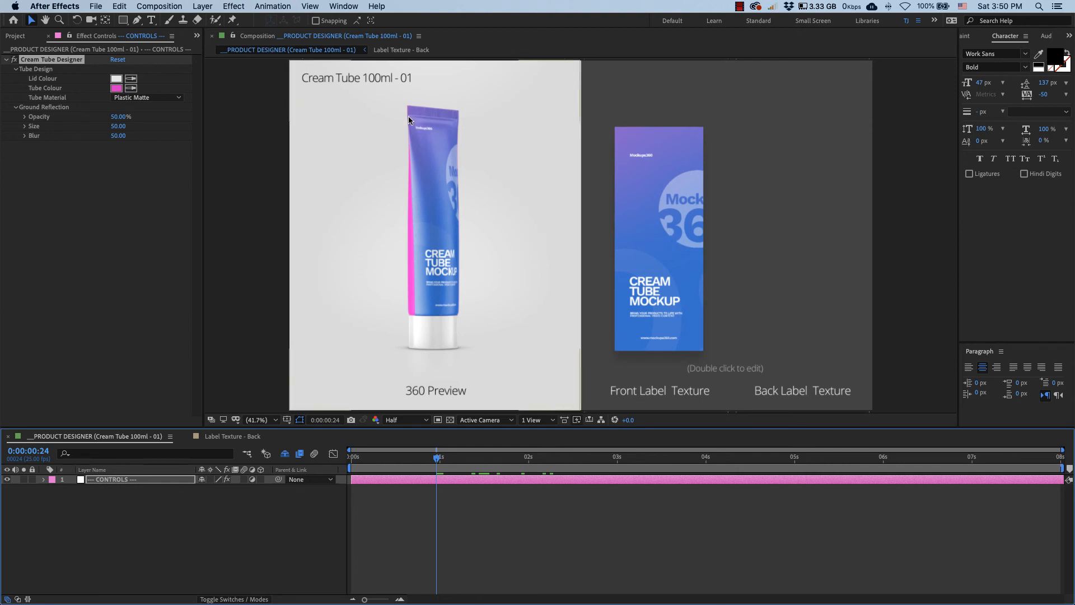
mouse_move(457, 115)
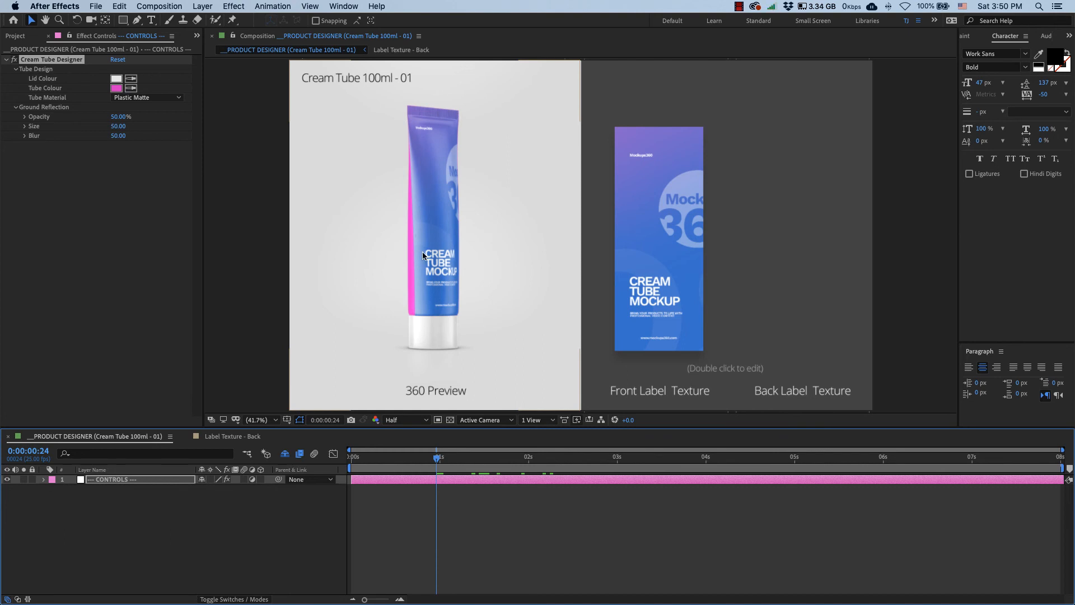
mouse_move(450, 287)
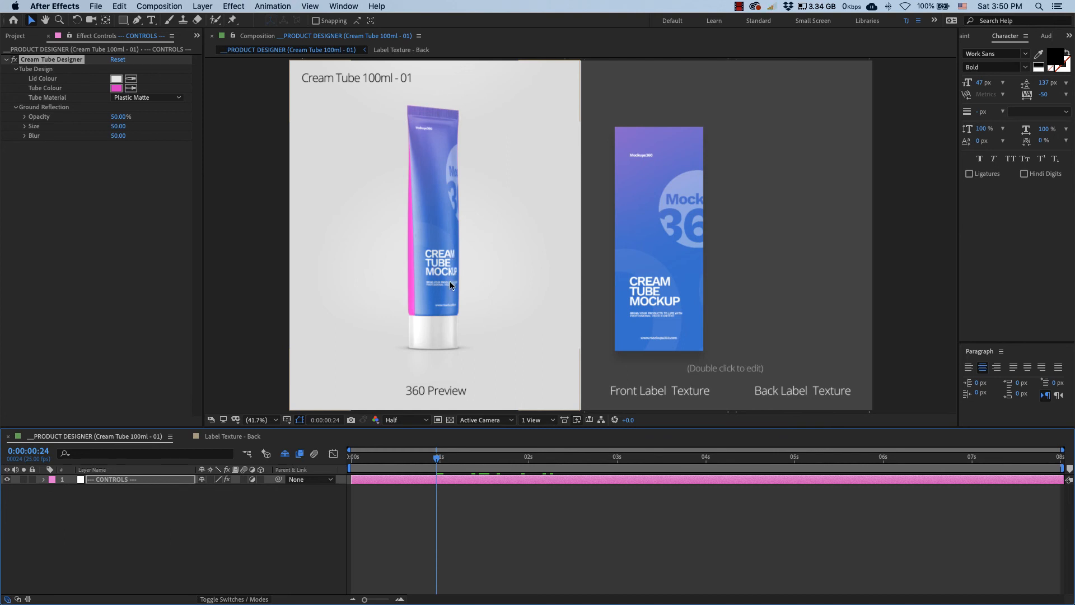
mouse_move(444, 295)
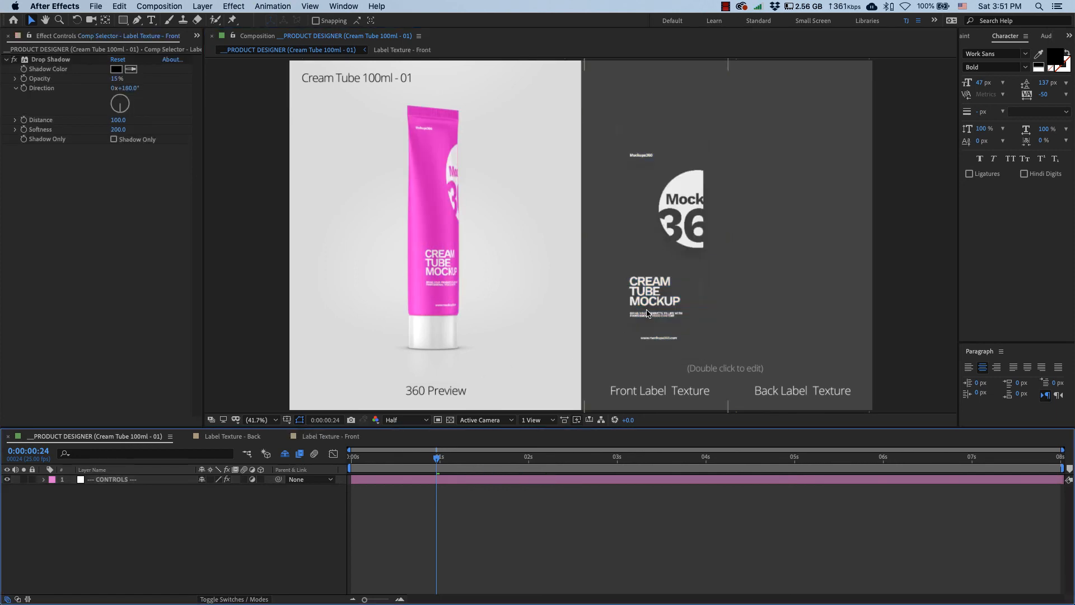
mouse_move(435, 228)
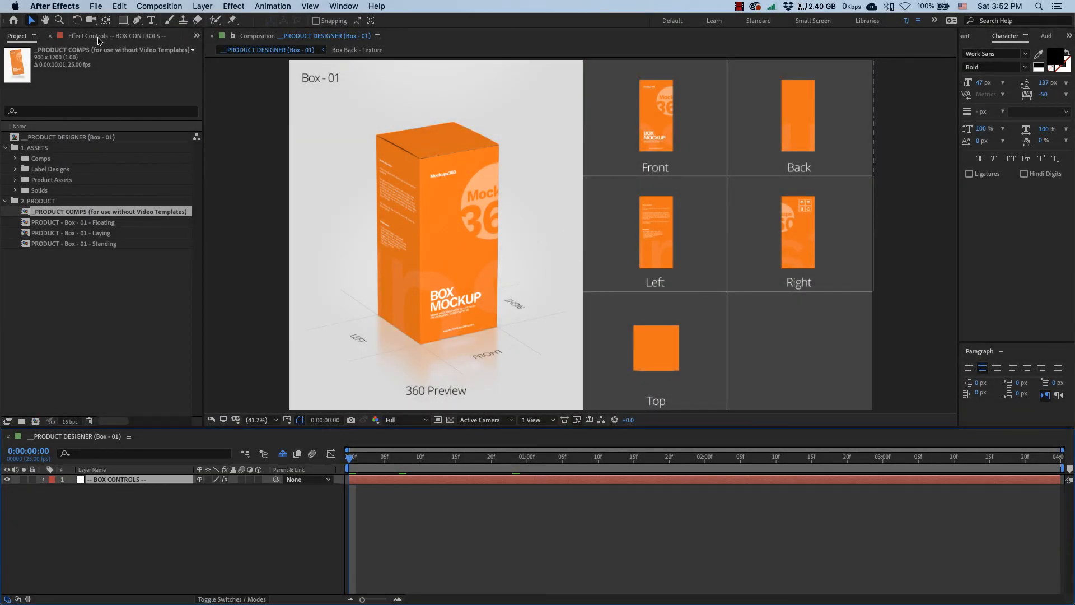
Expand BOX CONTROLS Height (cm) and drag it to 14.0
click(115, 36)
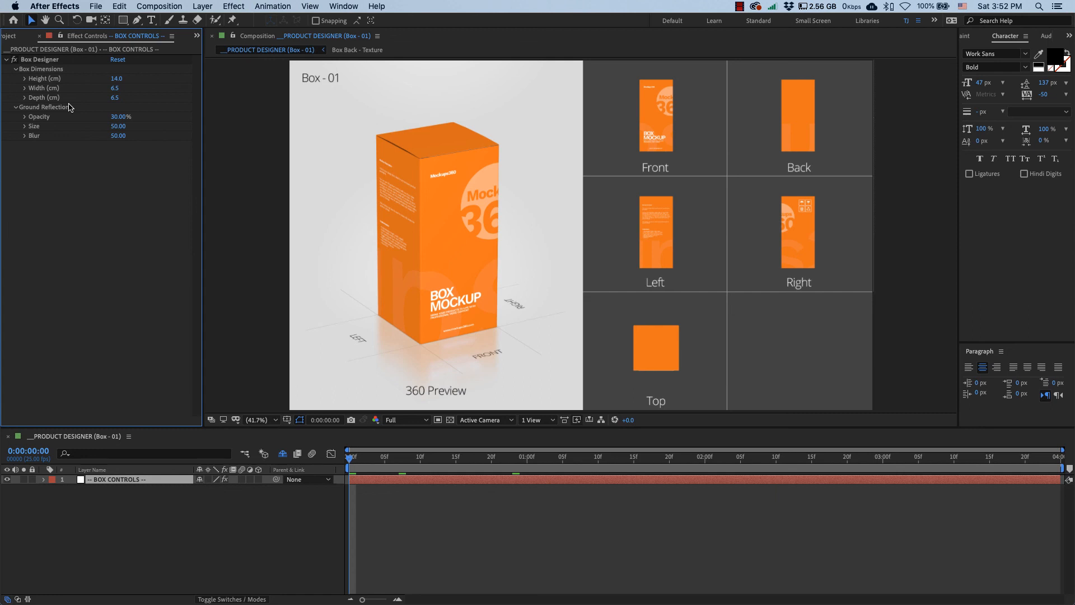
click(24, 79)
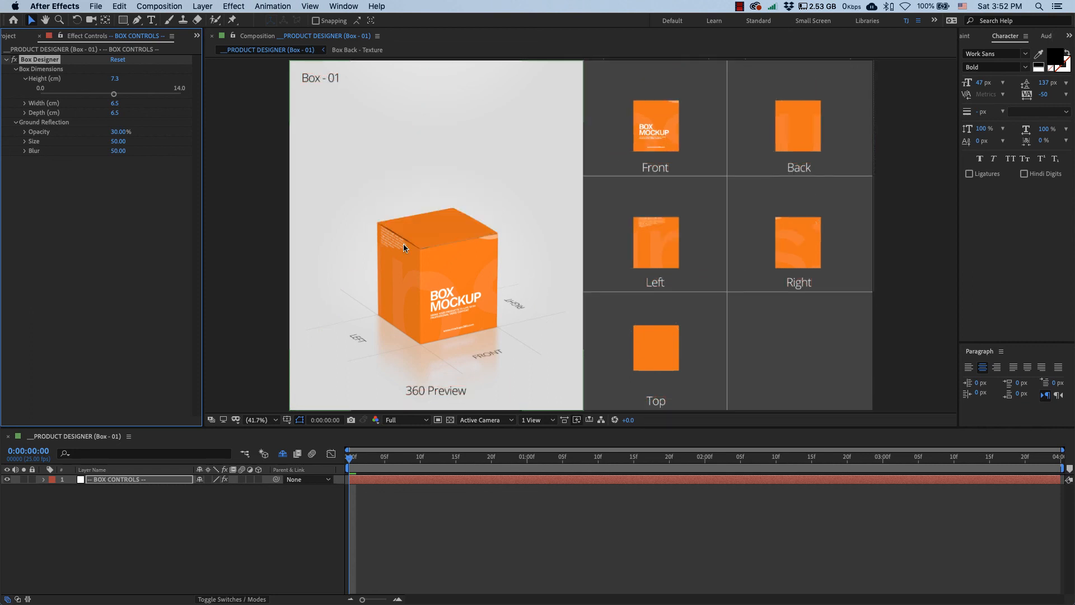
mouse_move(432, 240)
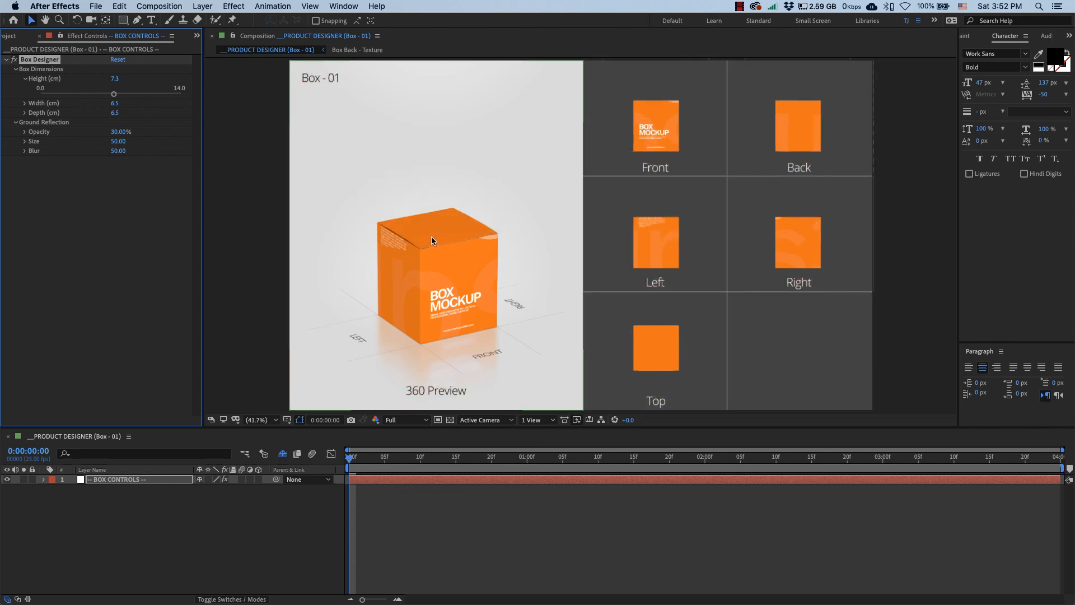
drag(114, 94, 181, 94)
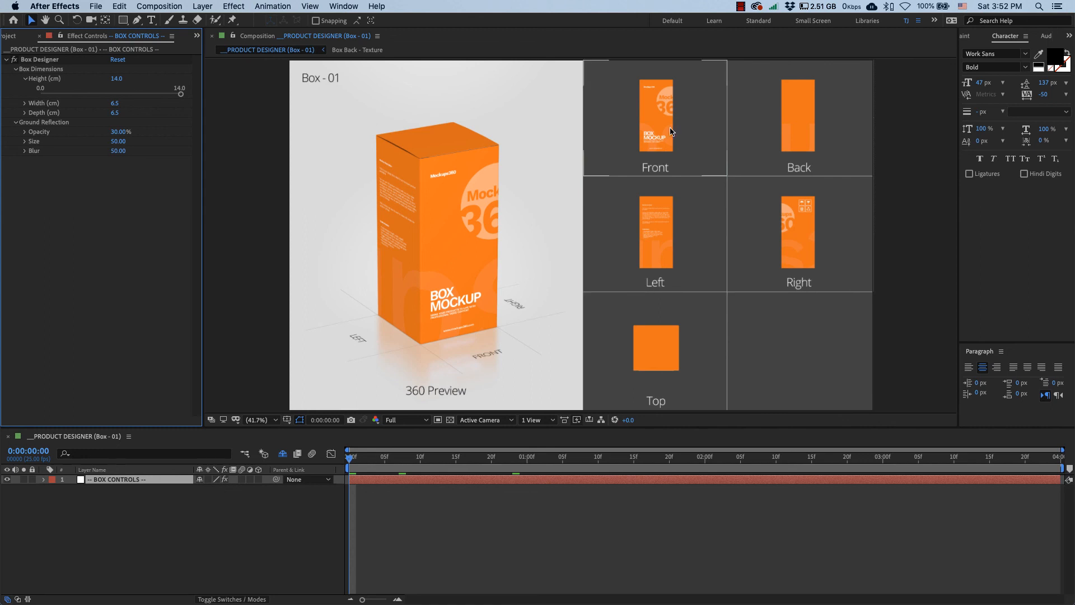
double_click(655, 117)
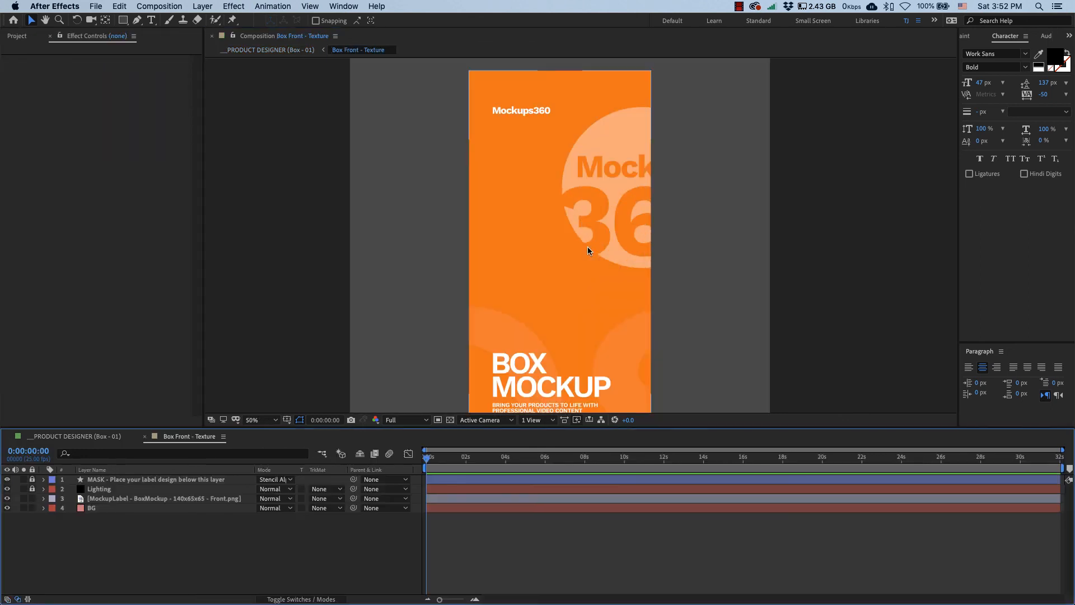
scroll(down, 3)
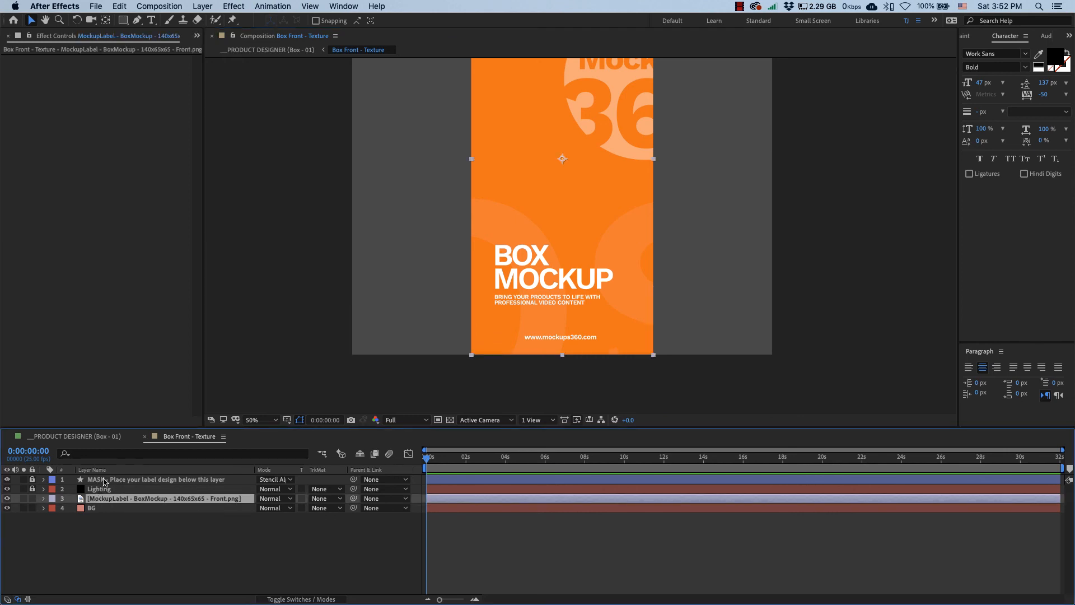
click(265, 50)
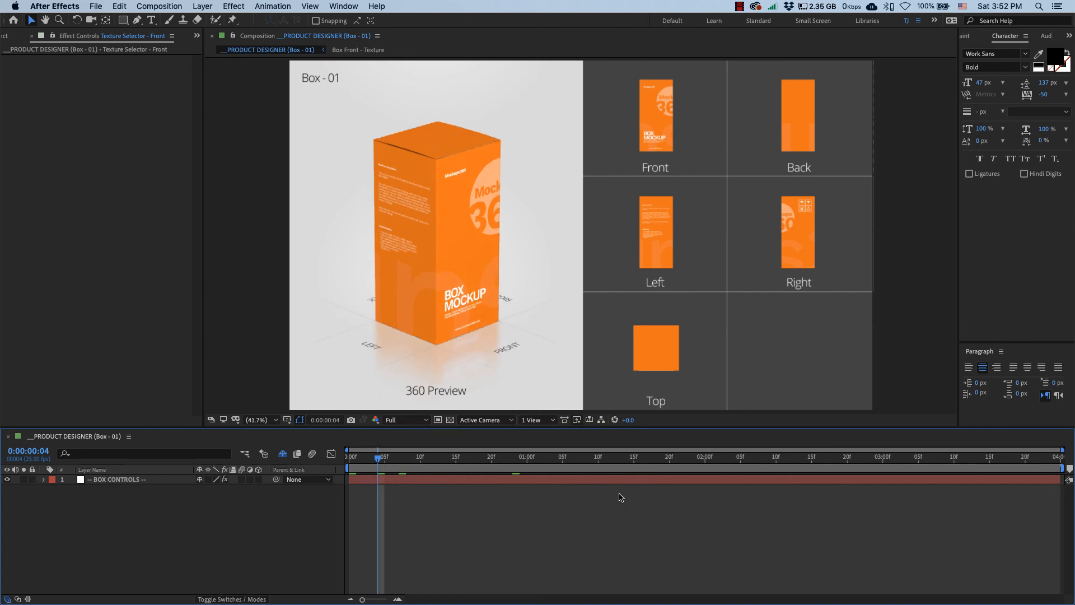
mouse_move(843, 337)
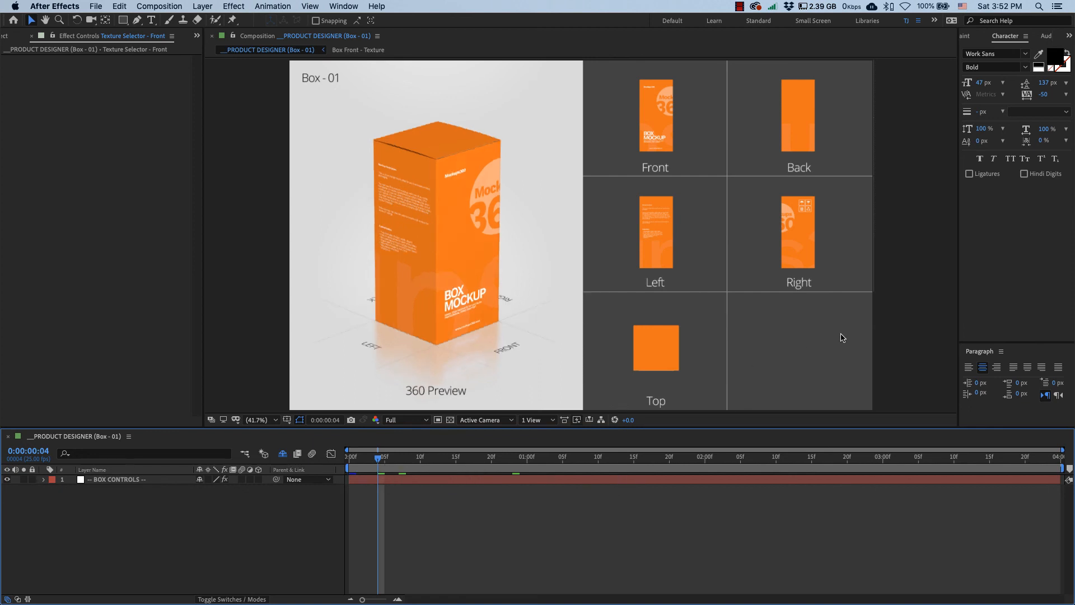